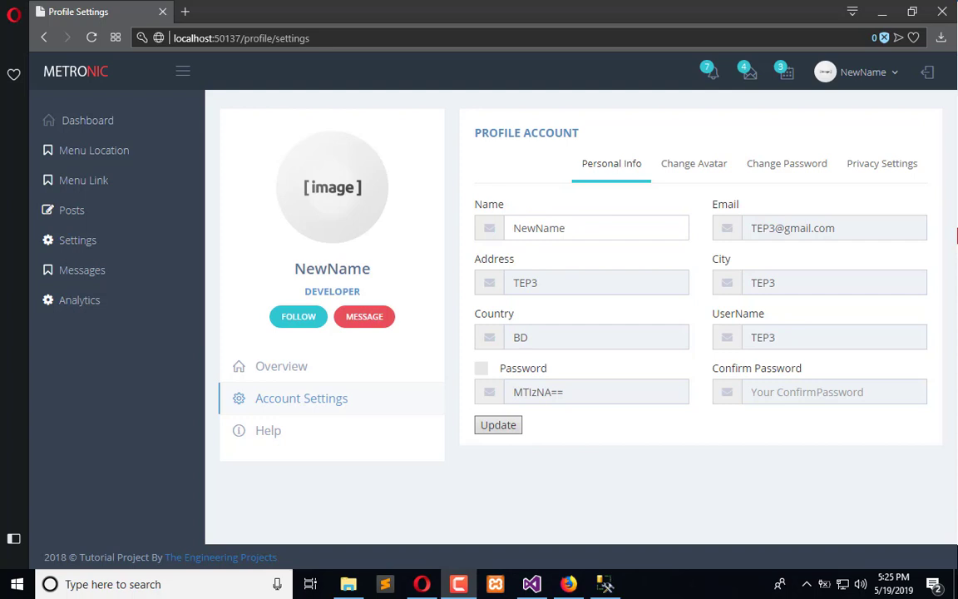
{"action": "mouse_move", "coordinate": [751, 183]}
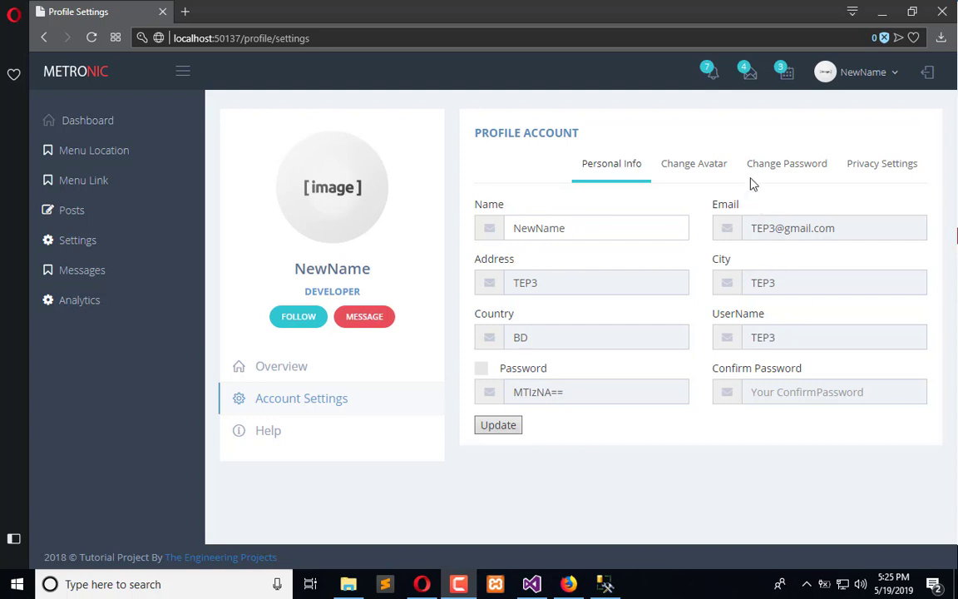
{"action": "mouse_move", "coordinate": [332, 196]}
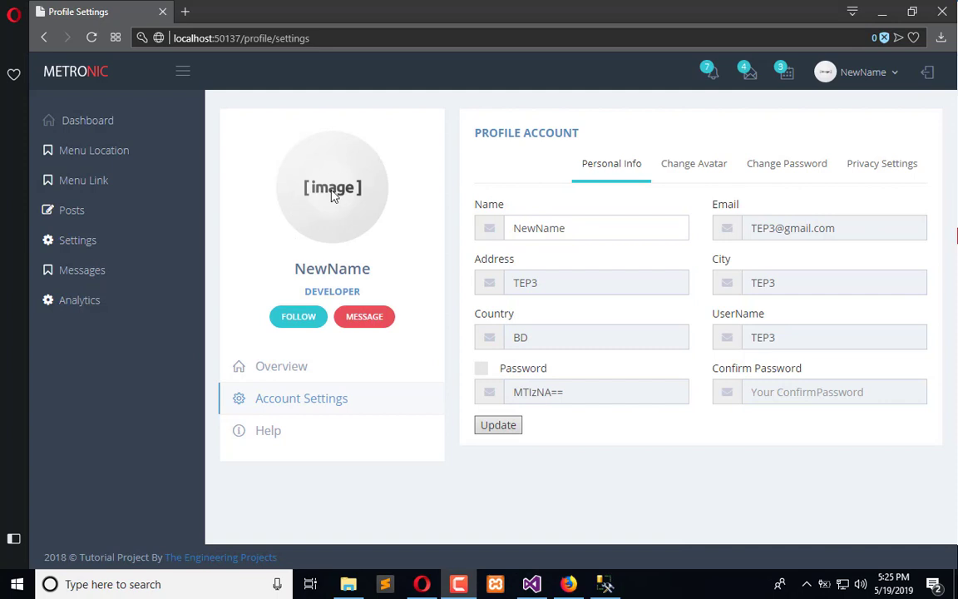
{"action": "mouse_move", "coordinate": [495, 236]}
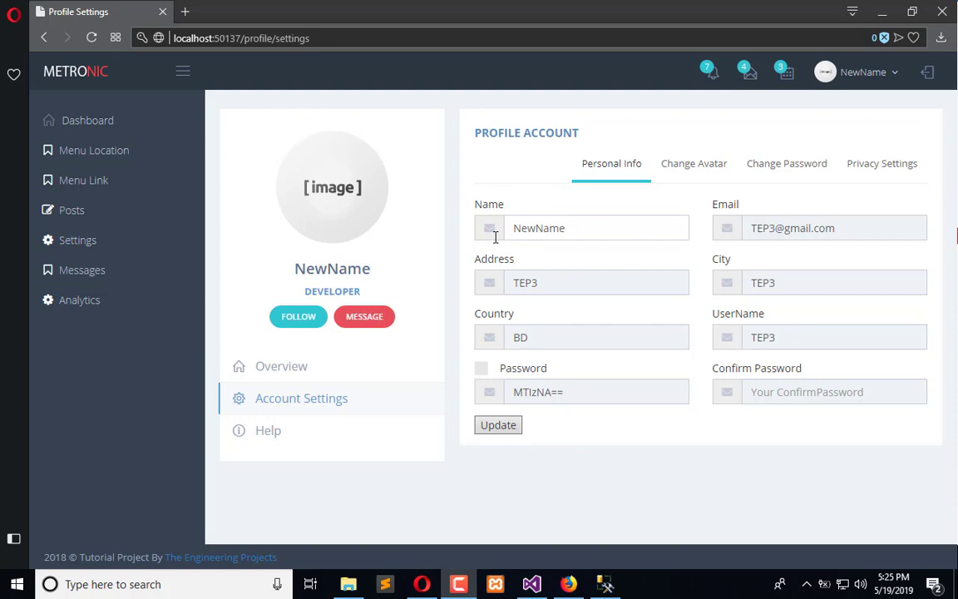
{"action": "mouse_move", "coordinate": [693, 268]}
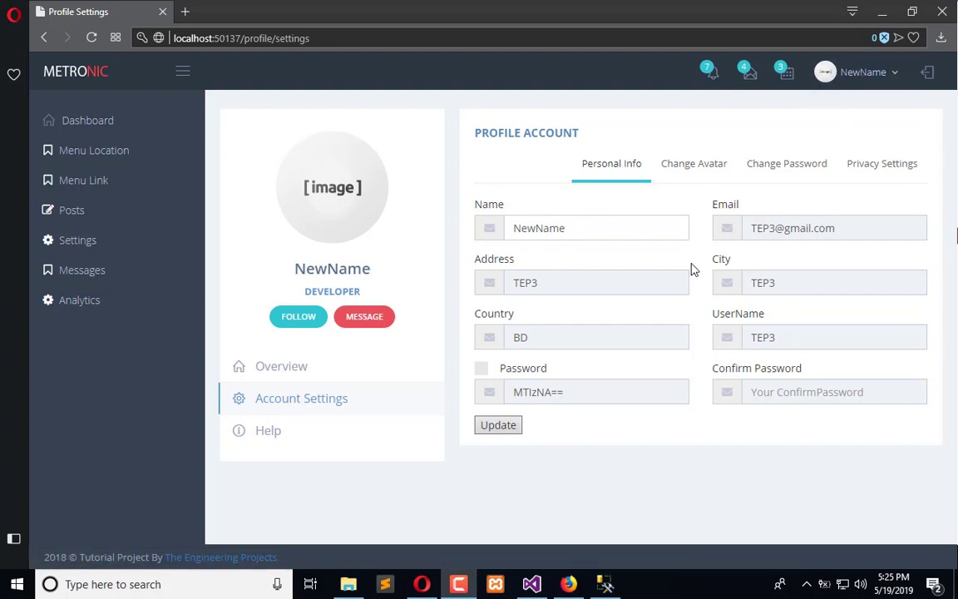
{"action": "mouse_move", "coordinate": [373, 243]}
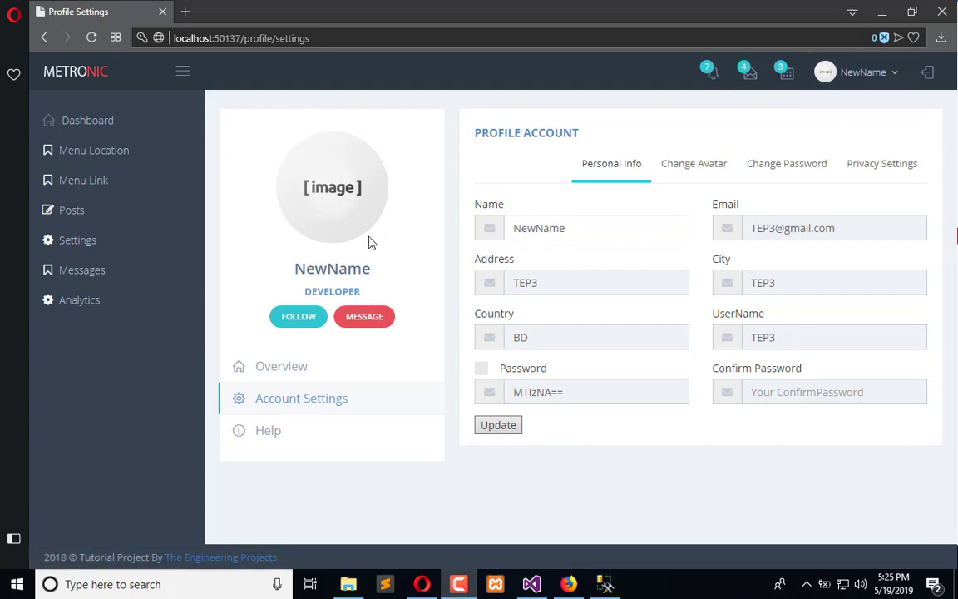
{"action": "mouse_move", "coordinate": [293, 276]}
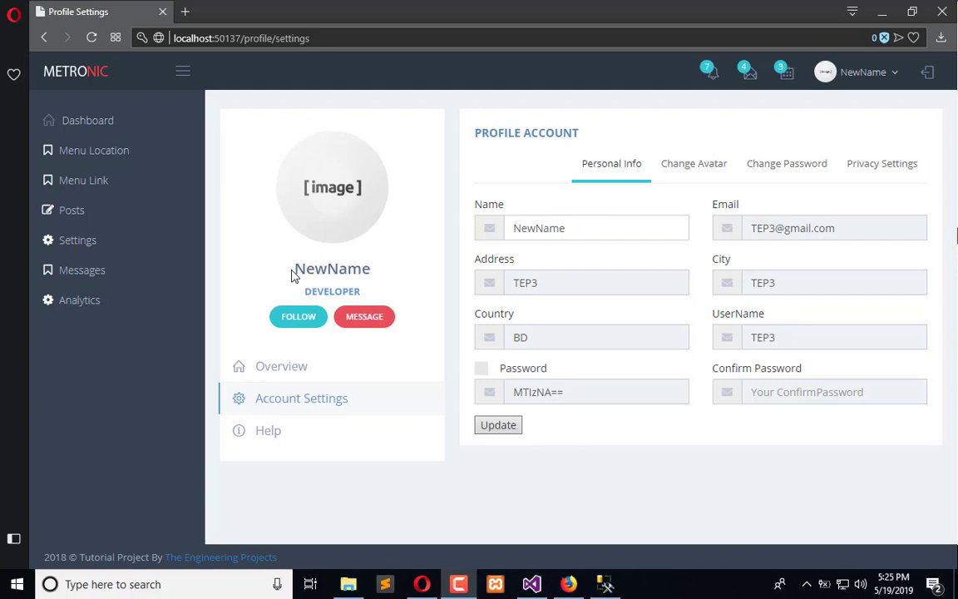
- Bring up the profile page's developer tools and switch to the Console
{"action": "left_click", "coordinate": [595, 228]}
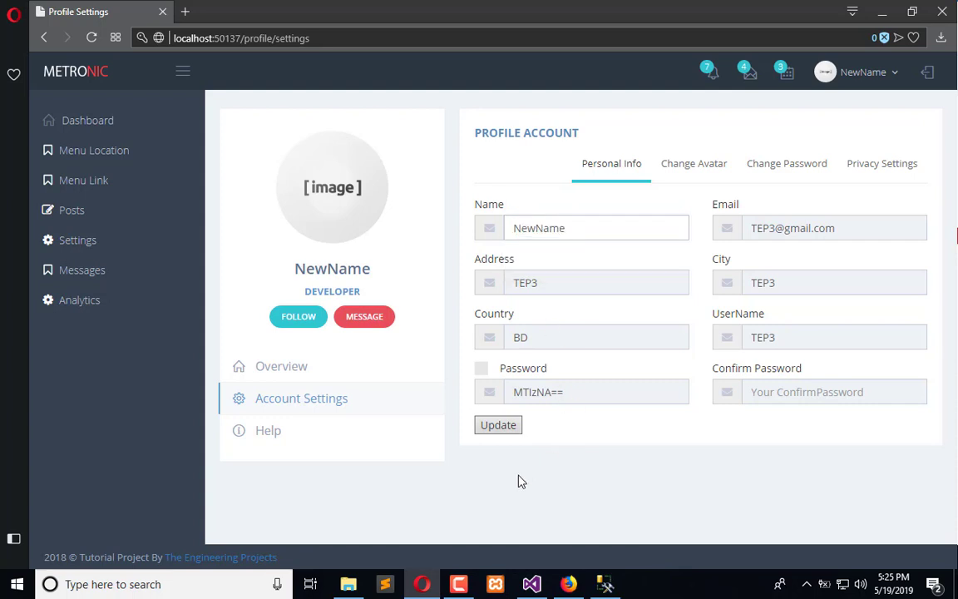
{"action": "key", "text": "F12"}
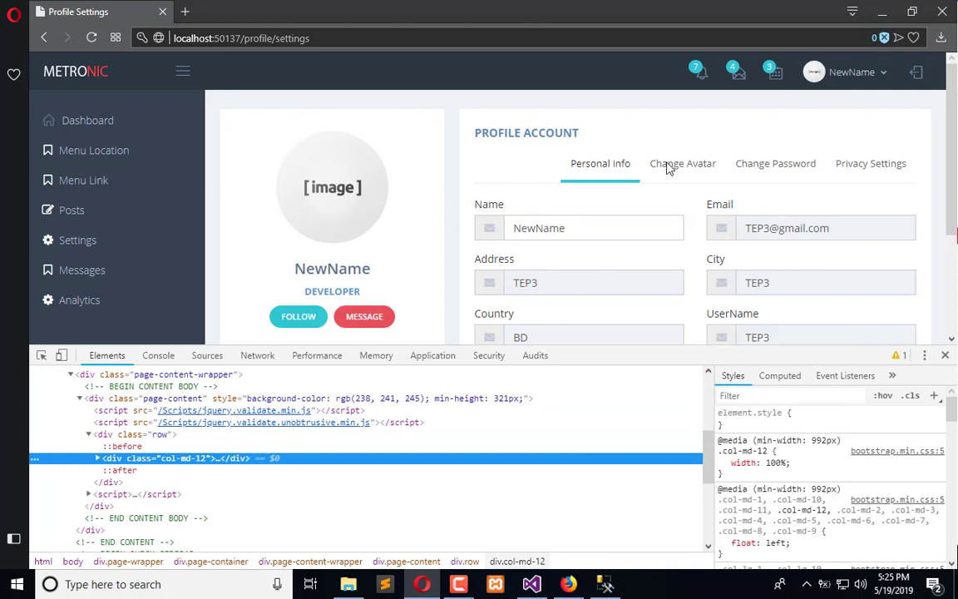
{"action": "mouse_move", "coordinate": [707, 249]}
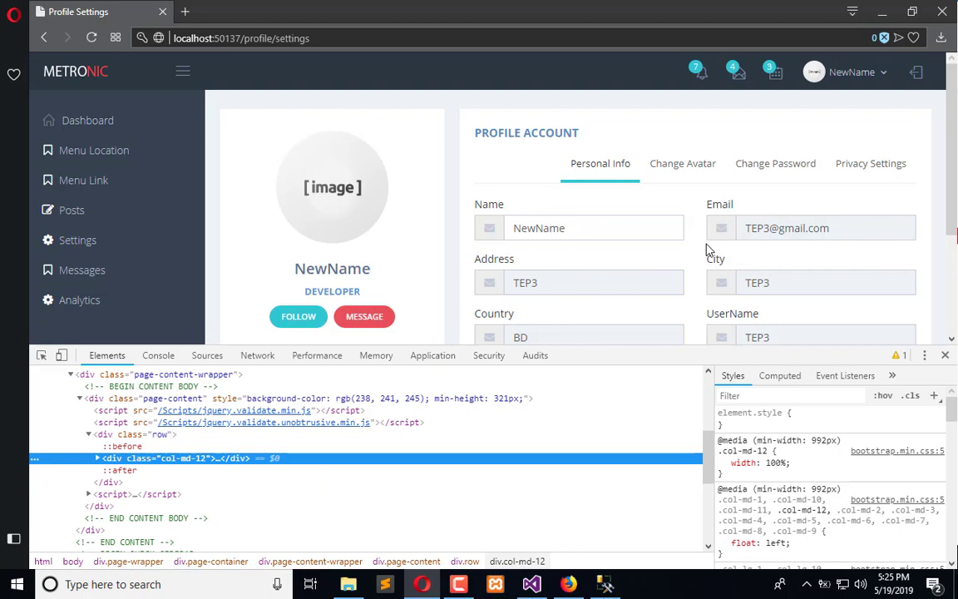
{"action": "mouse_move", "coordinate": [234, 363]}
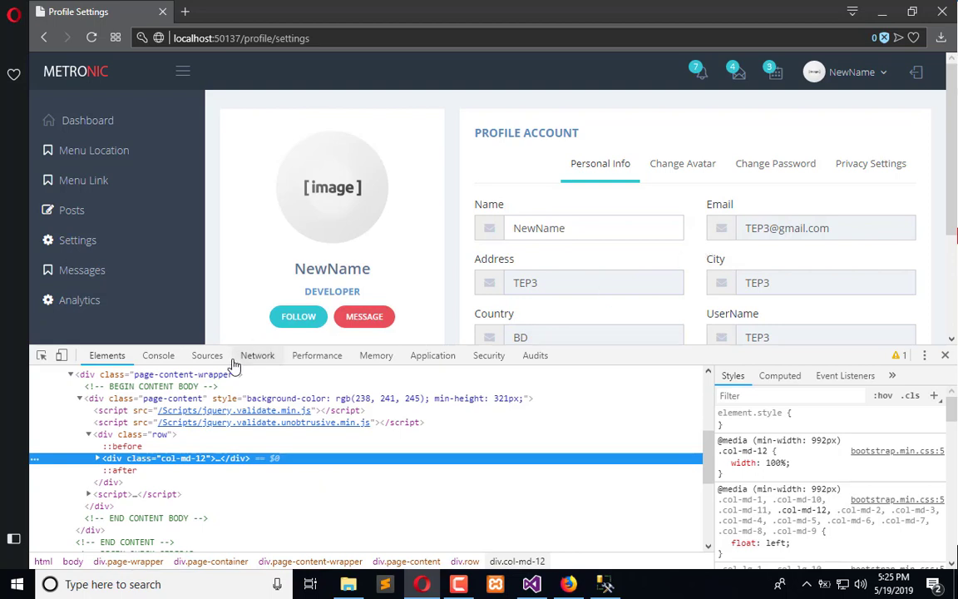
{"action": "mouse_move", "coordinate": [785, 177]}
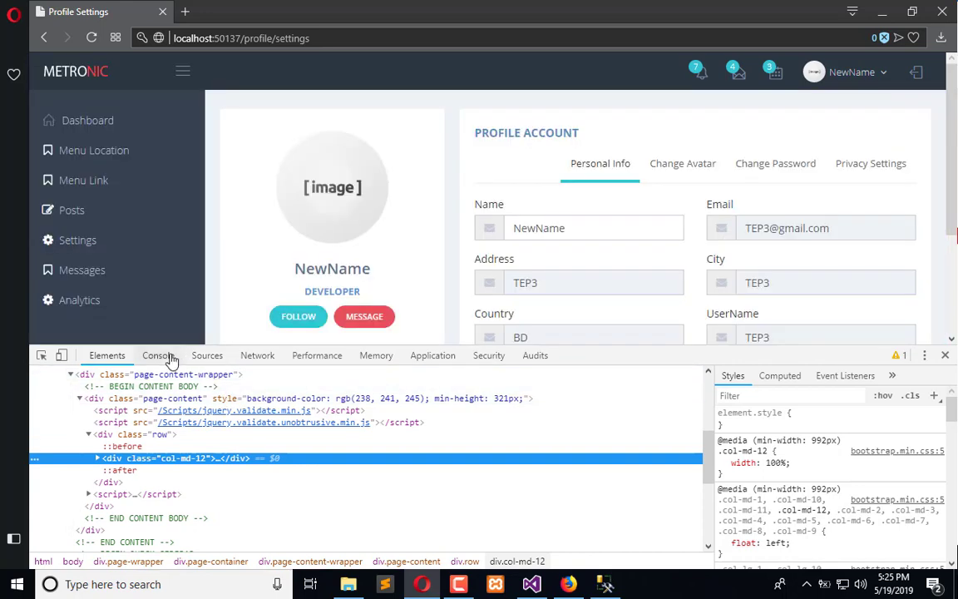
{"action": "left_click", "coordinate": [156, 356]}
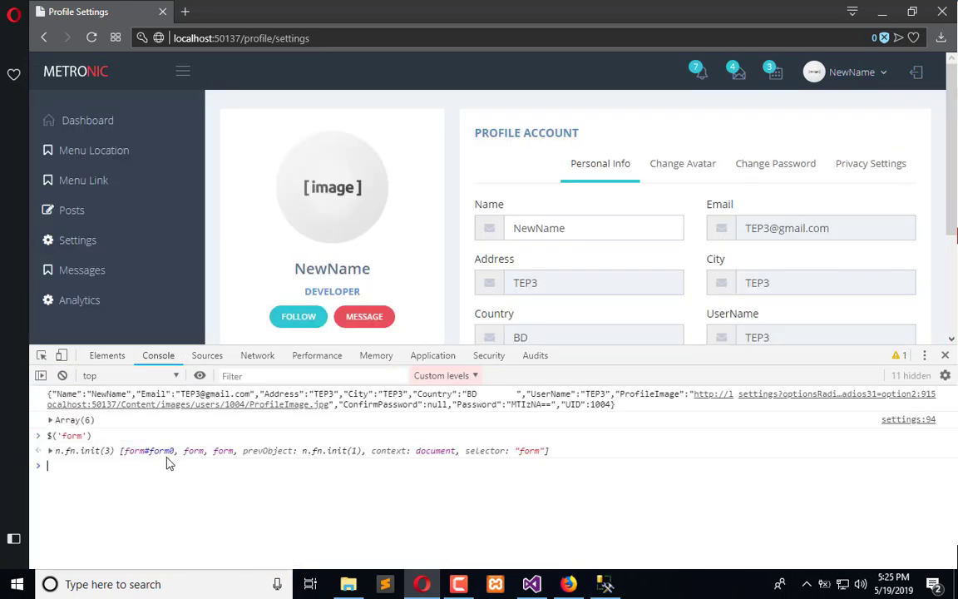
- Expand the $('form') result showing the page's three form elements
{"action": "left_click", "coordinate": [40, 451]}
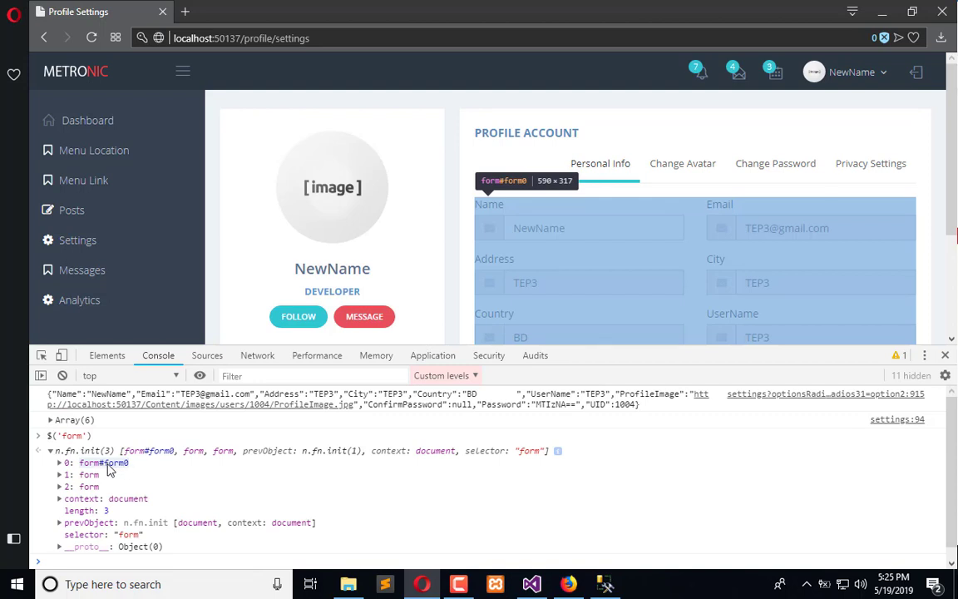
{"action": "mouse_move", "coordinate": [531, 584]}
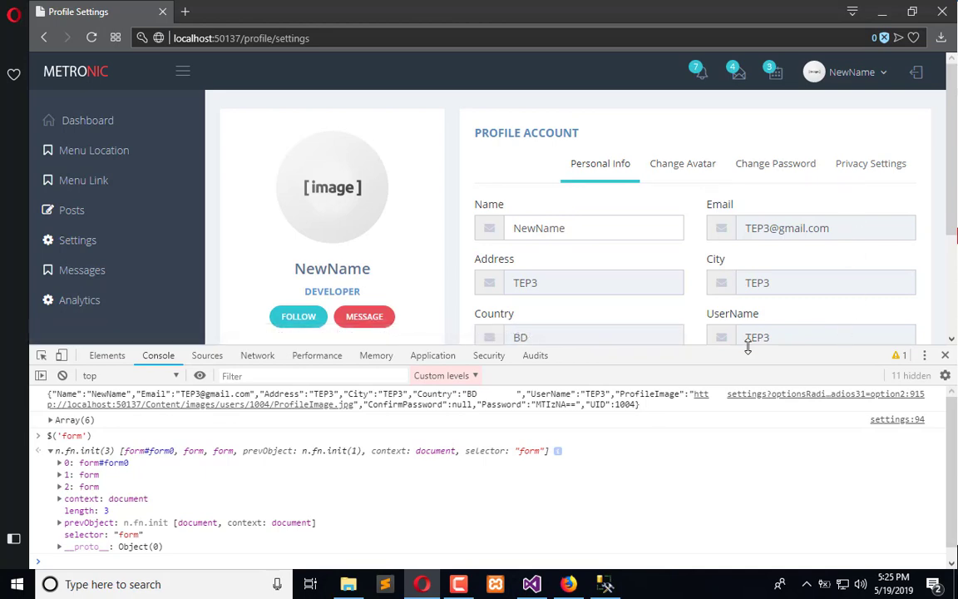
{"action": "left_click", "coordinate": [533, 584]}
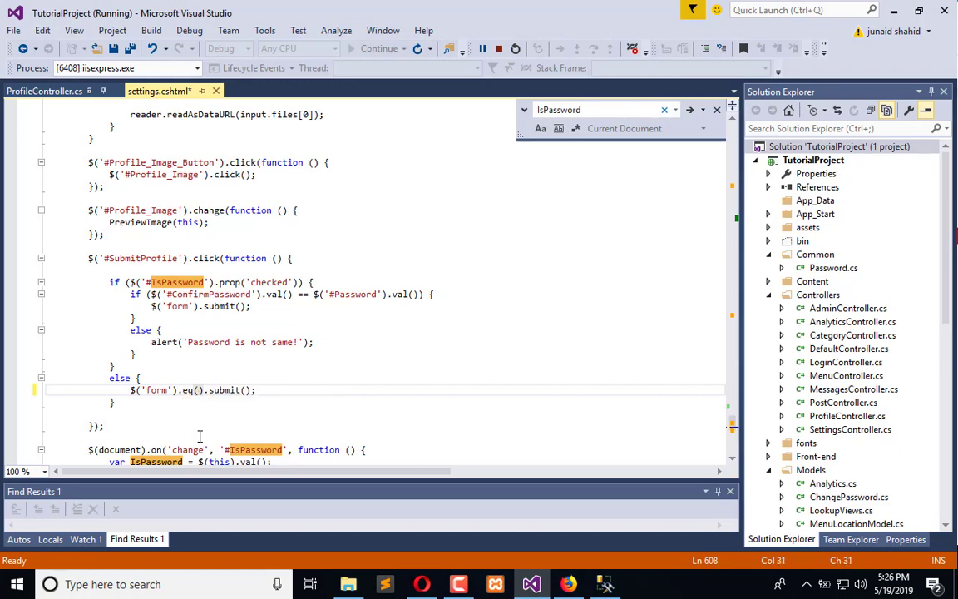
- Make the non-password branch submit only the first form: $('form').eq(0).submit()
{"action": "type", "text": "0"}
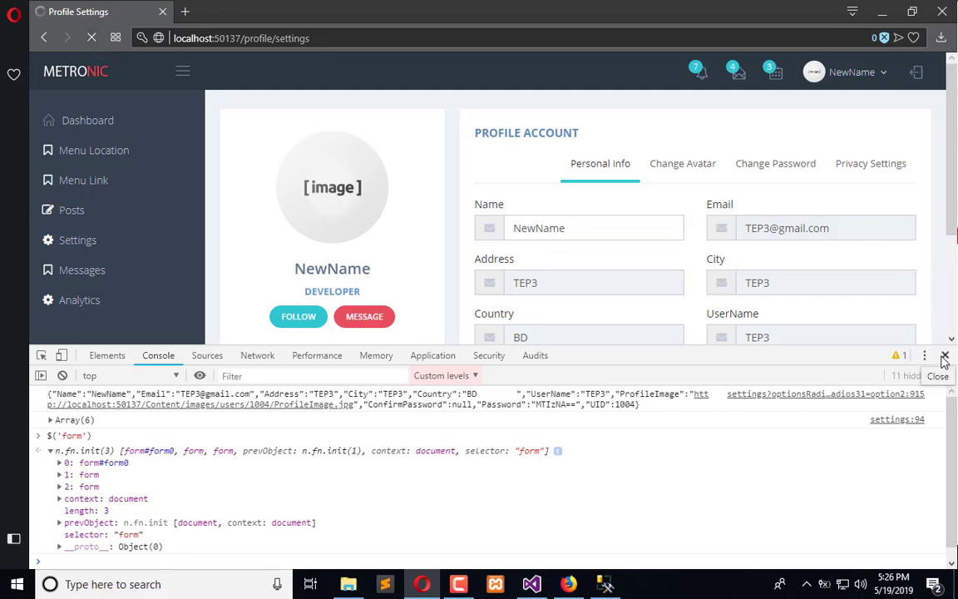
- Close DevTools, set the Name field to TEPName and submit the profile update
{"action": "left_click", "coordinate": [947, 356]}
{"action": "type", "text": "T"}
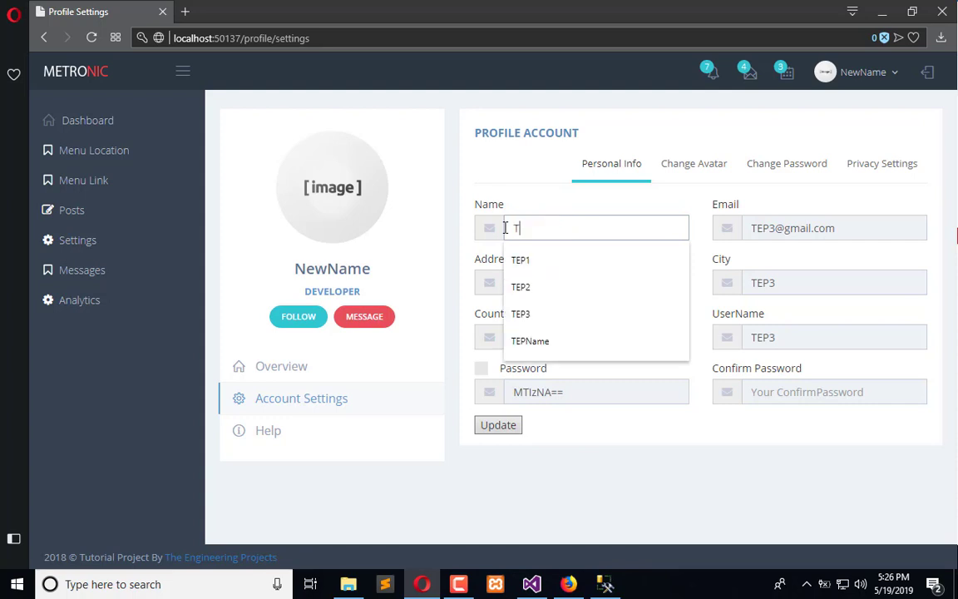
{"action": "left_click", "coordinate": [529, 340]}
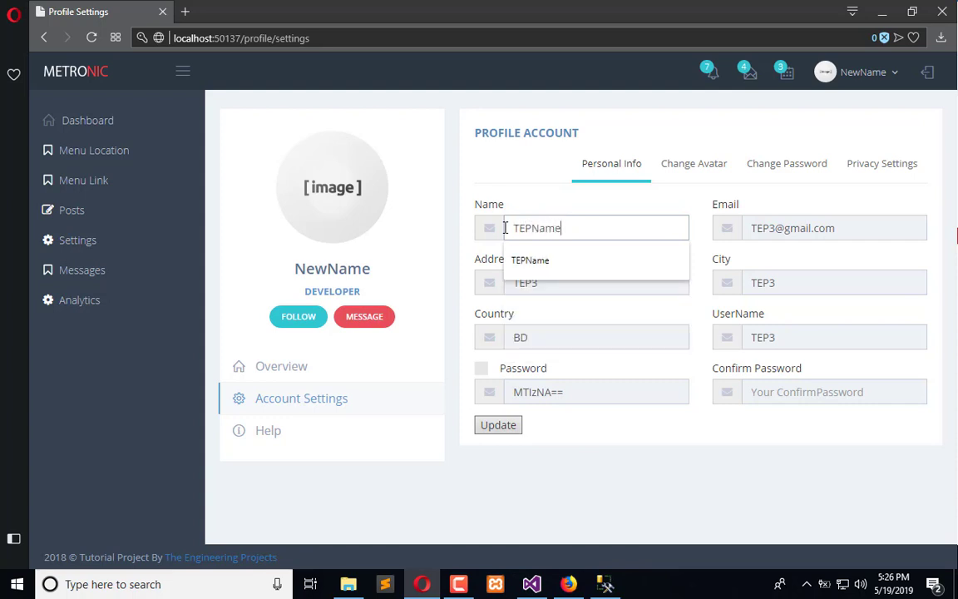
{"action": "left_click", "coordinate": [499, 426]}
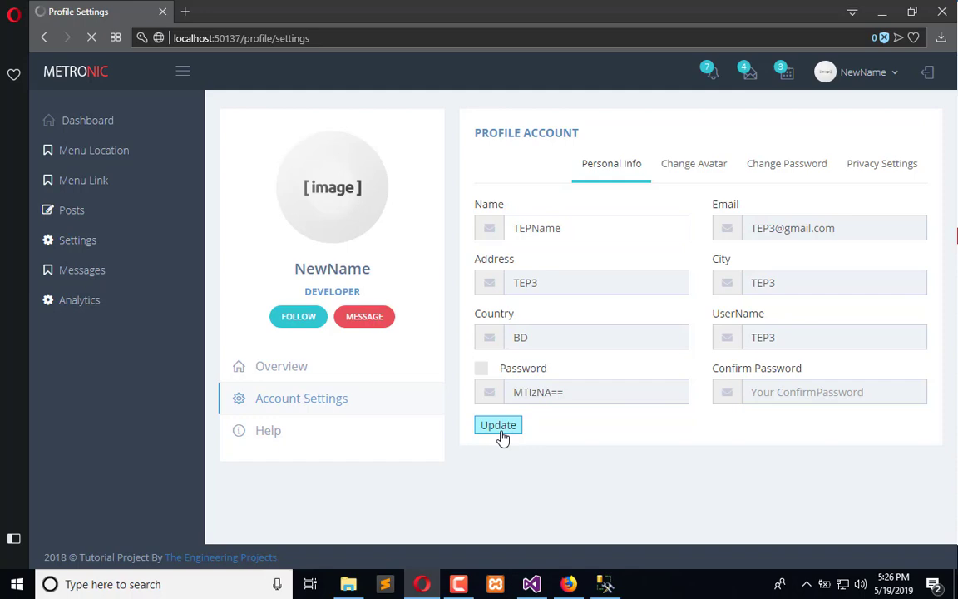
{"action": "left_click", "coordinate": [530, 585]}
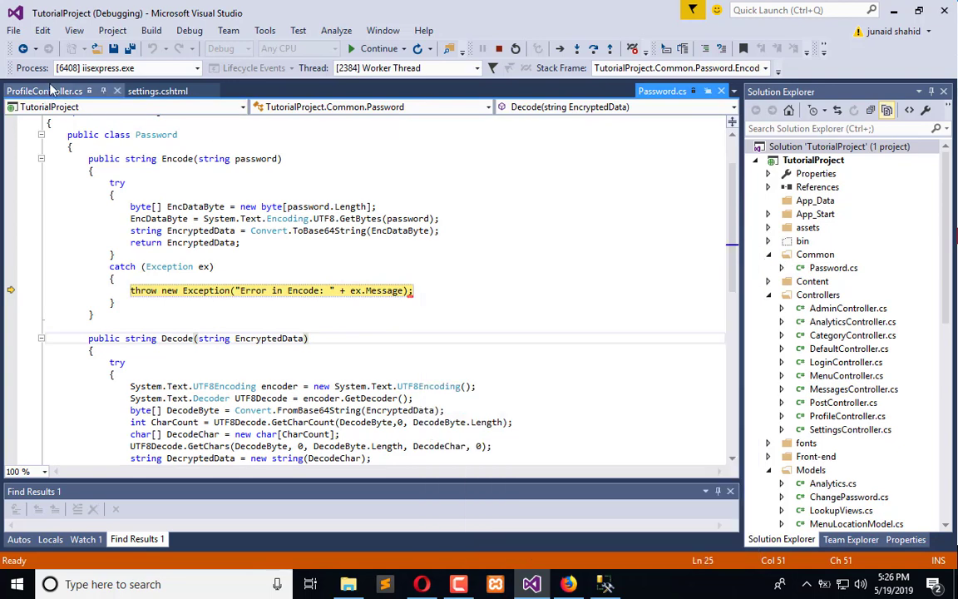
- Locate the password-encoding block in the profile controller's settings action
{"action": "left_click", "coordinate": [43, 90]}
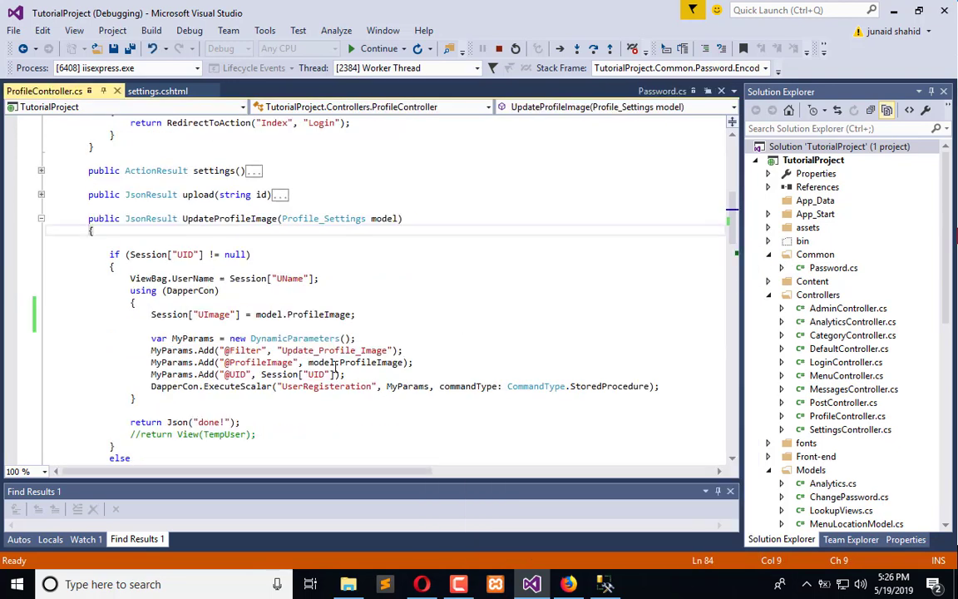
{"action": "scroll", "scroll_direction": "down", "scroll_amount": 3}
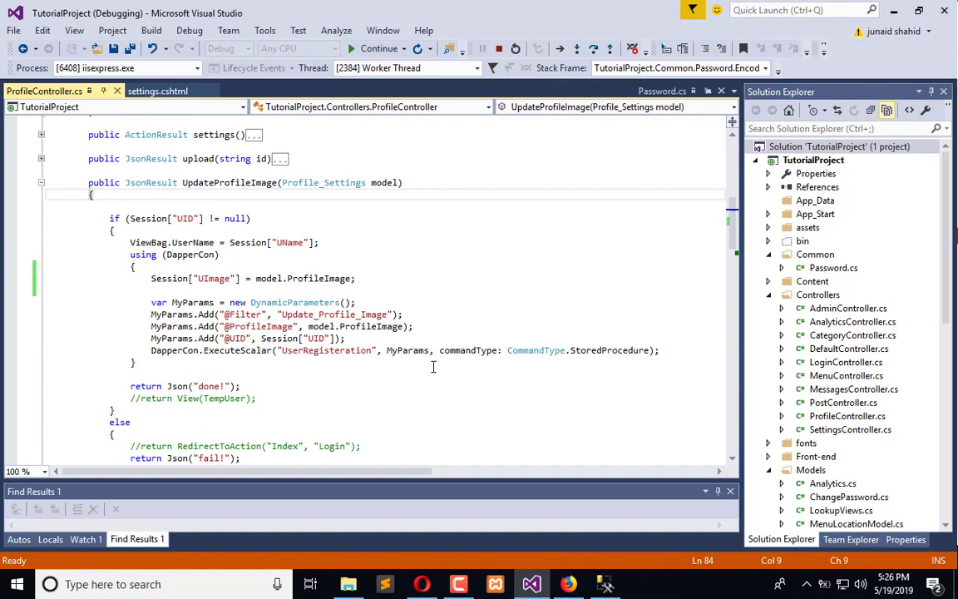
{"action": "scroll", "scroll_direction": "down", "scroll_amount": 3}
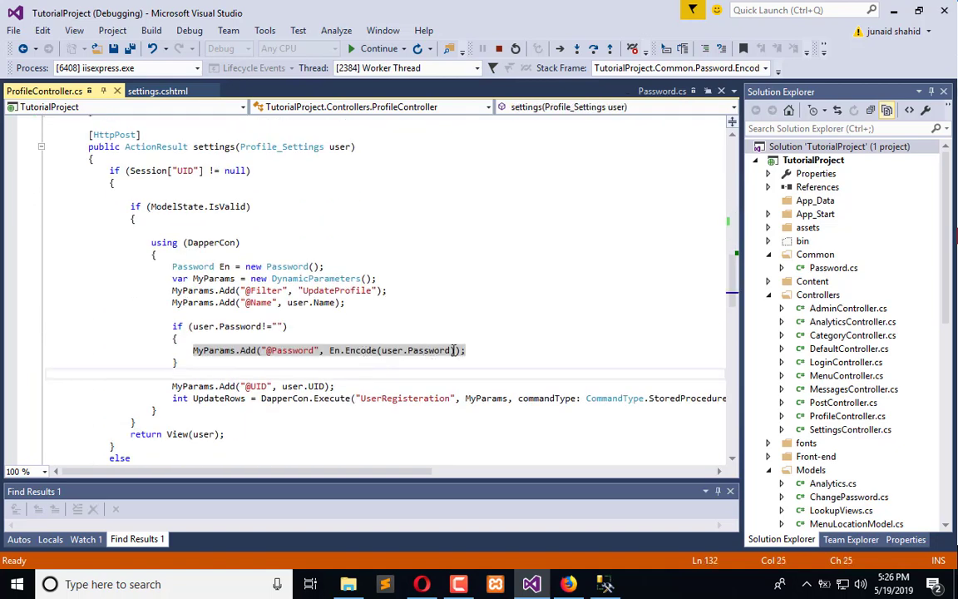
{"action": "double_click", "coordinate": [429, 350]}
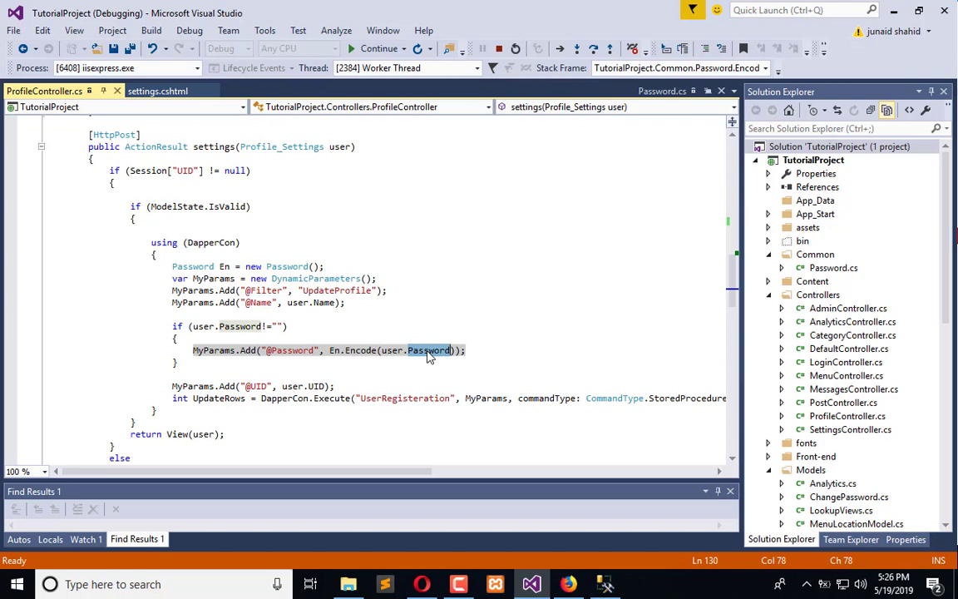
{"action": "mouse_move", "coordinate": [450, 350]}
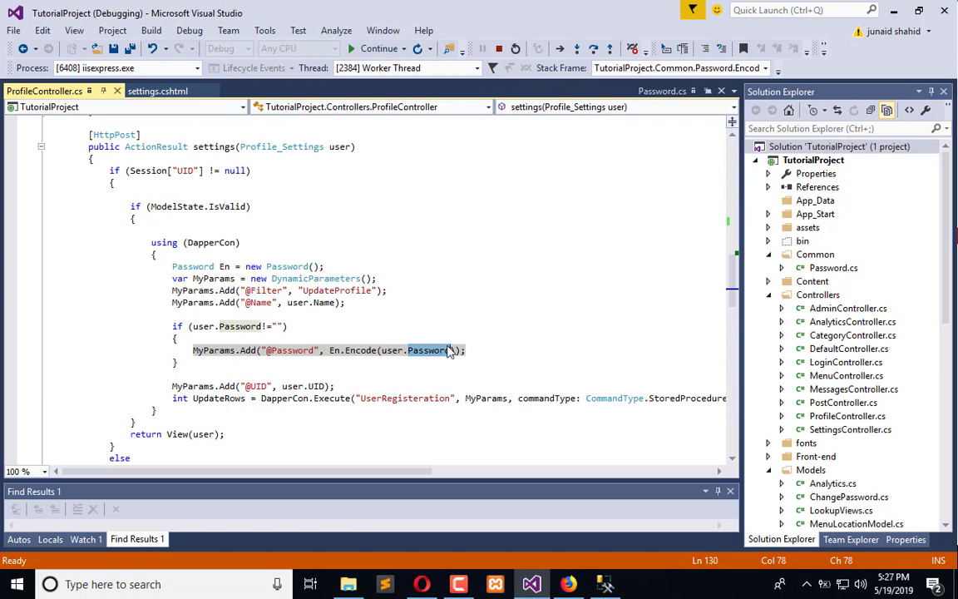
{"action": "mouse_move", "coordinate": [413, 357]}
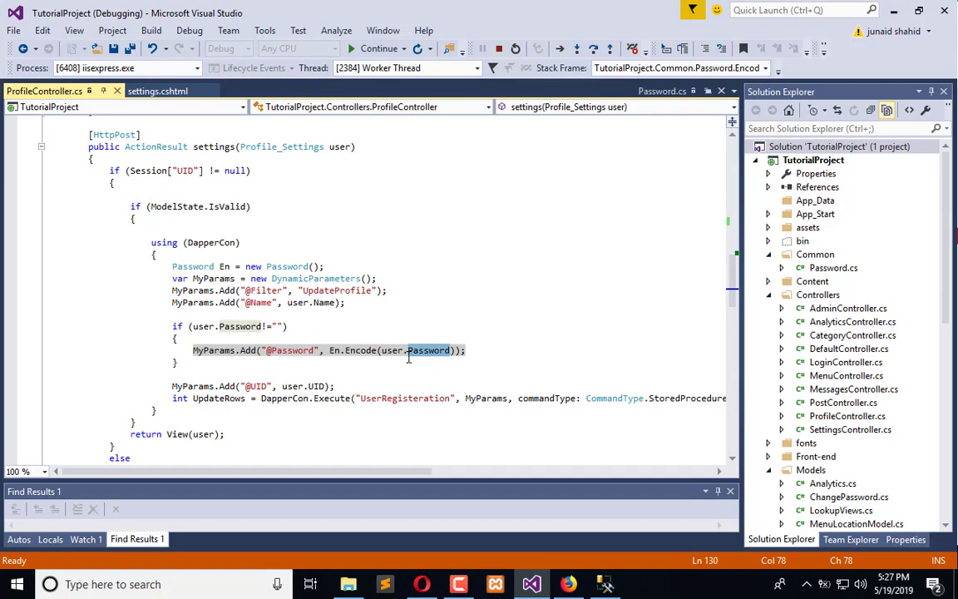
{"action": "mouse_move", "coordinate": [499, 48]}
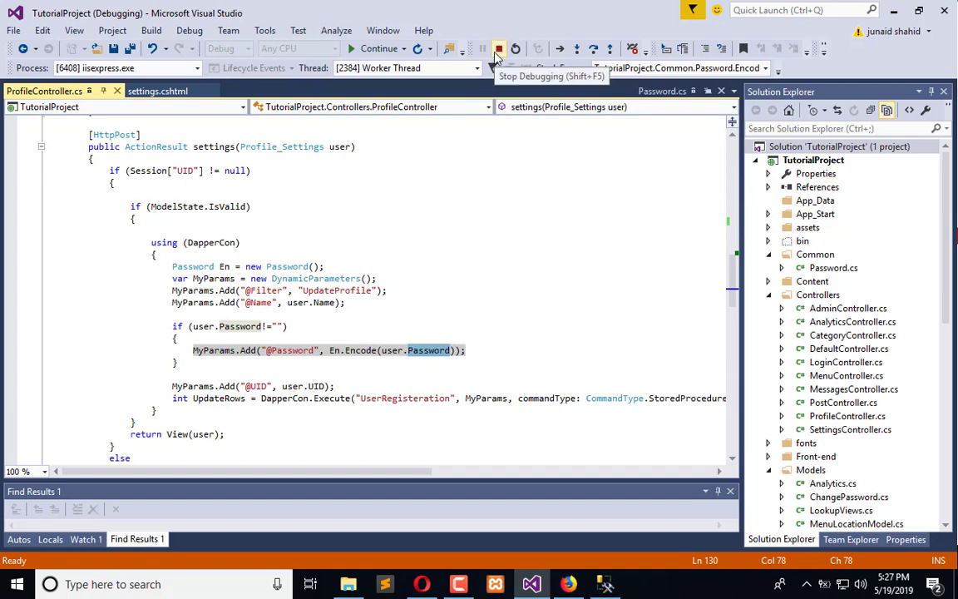
- Stop debugging and relaunch the site in Opera without the password-encoding block
{"action": "left_click", "coordinate": [497, 48]}
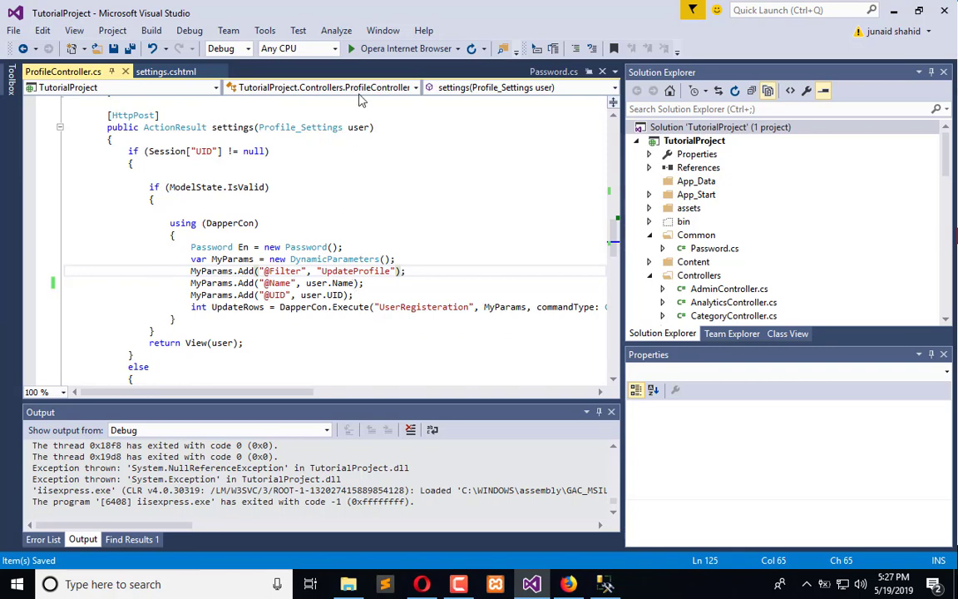
{"action": "left_click", "coordinate": [346, 47]}
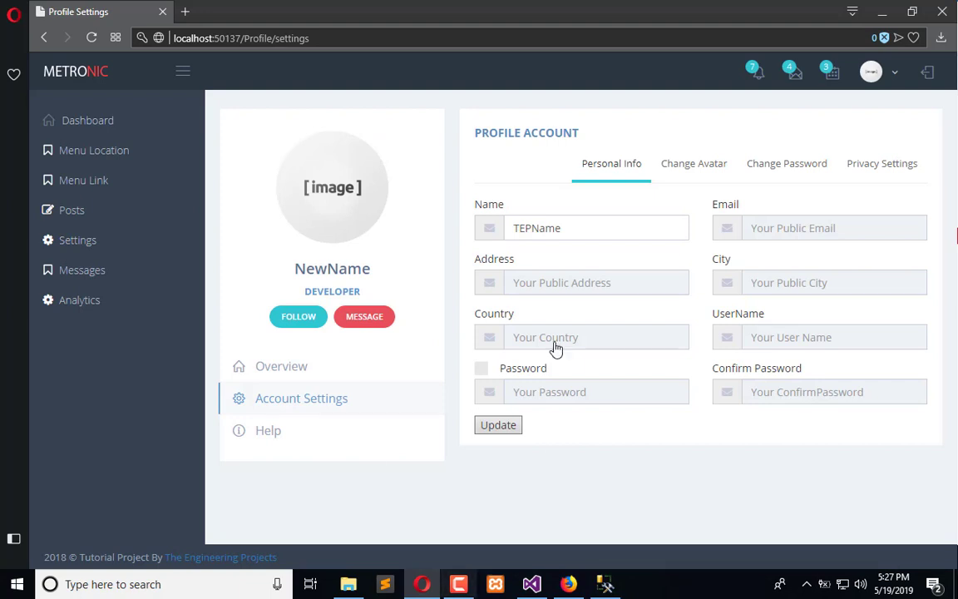
{"action": "left_click", "coordinate": [595, 226]}
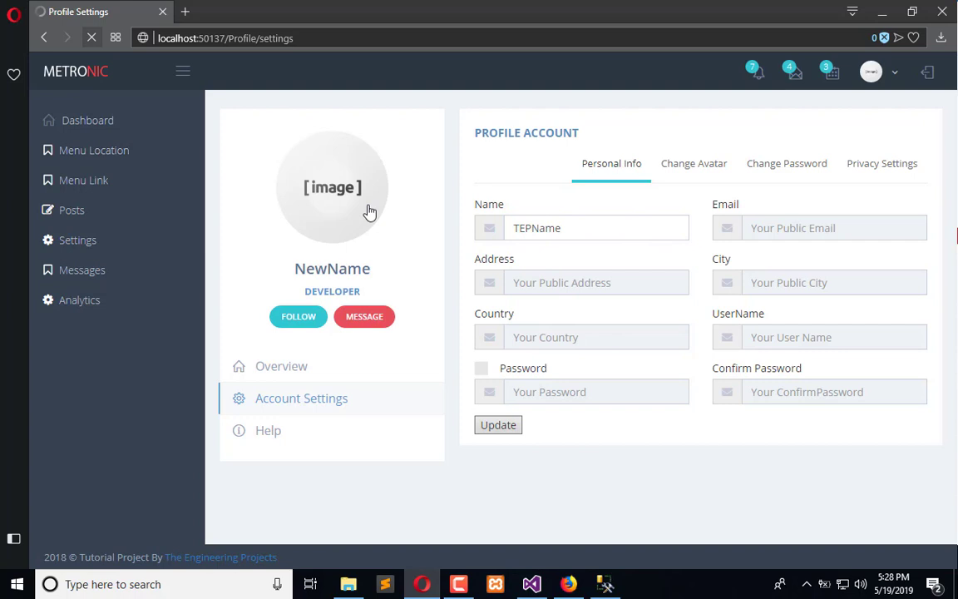
{"action": "left_click", "coordinate": [595, 228]}
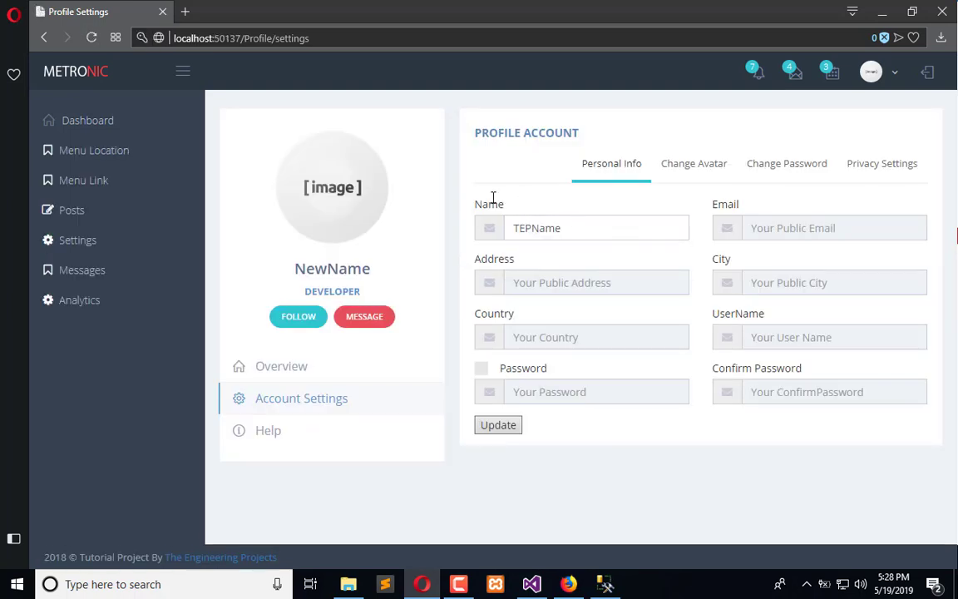
{"action": "mouse_move", "coordinate": [582, 250]}
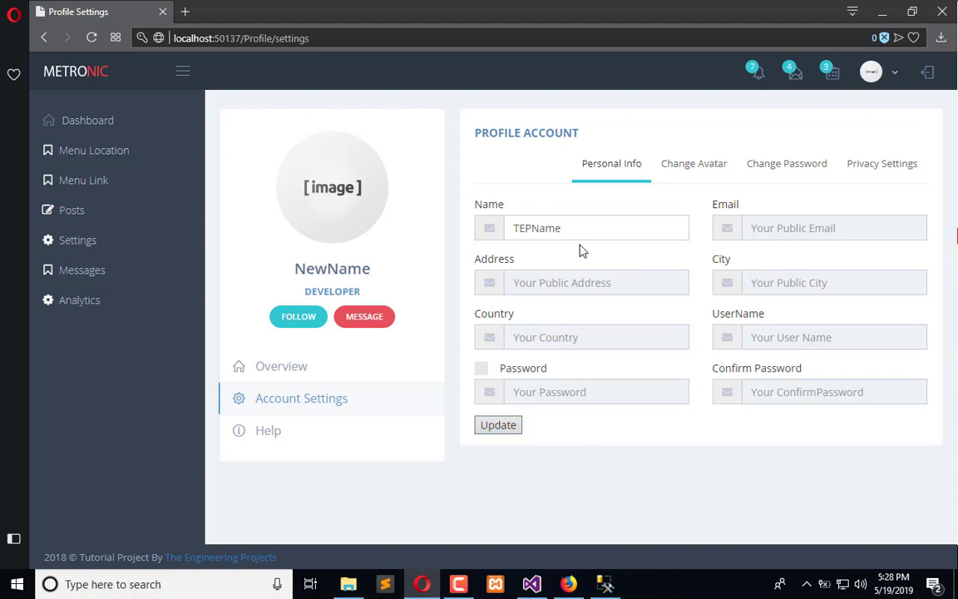
{"action": "mouse_move", "coordinate": [509, 440]}
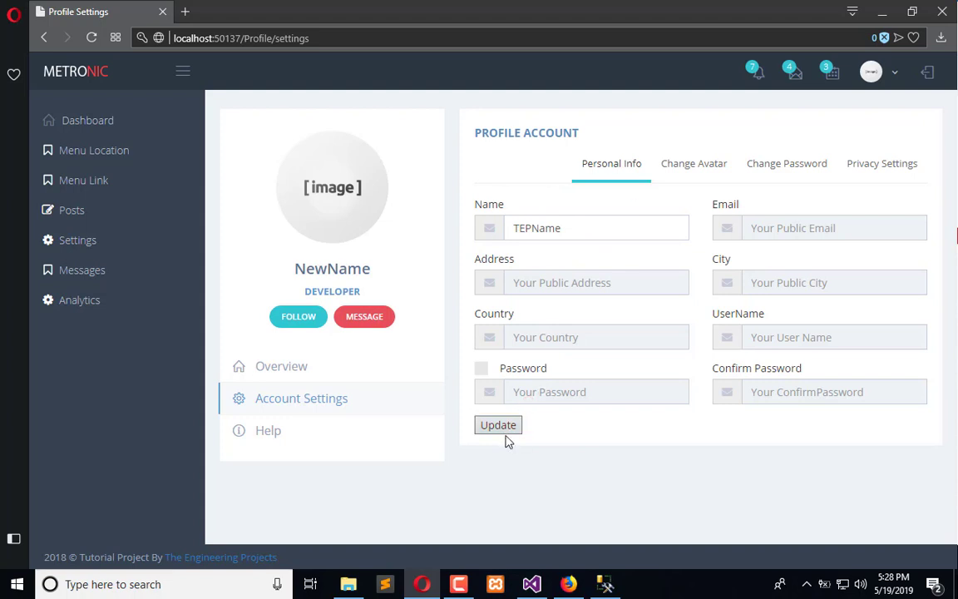
{"action": "left_click", "coordinate": [497, 425]}
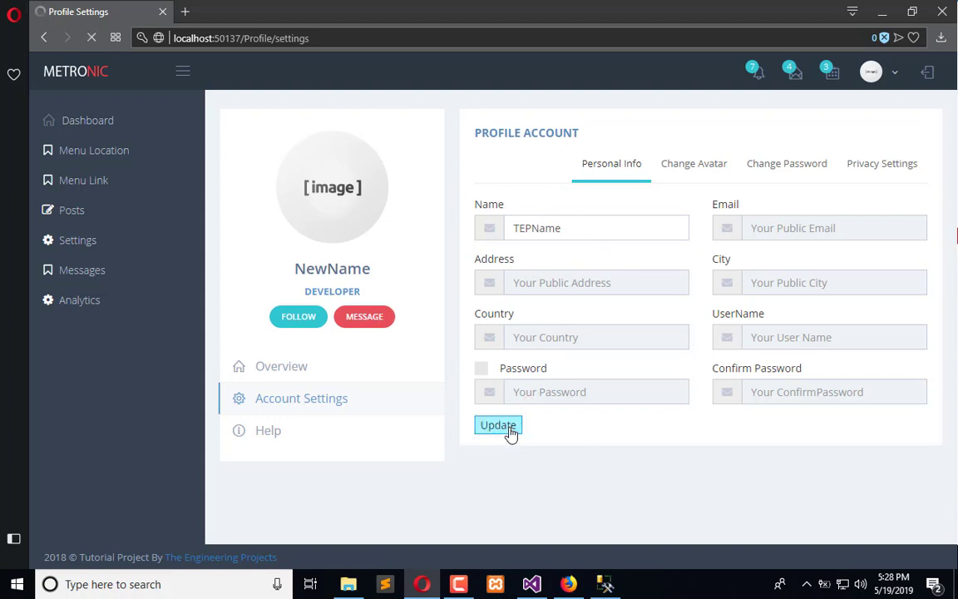
{"action": "left_click", "coordinate": [497, 426]}
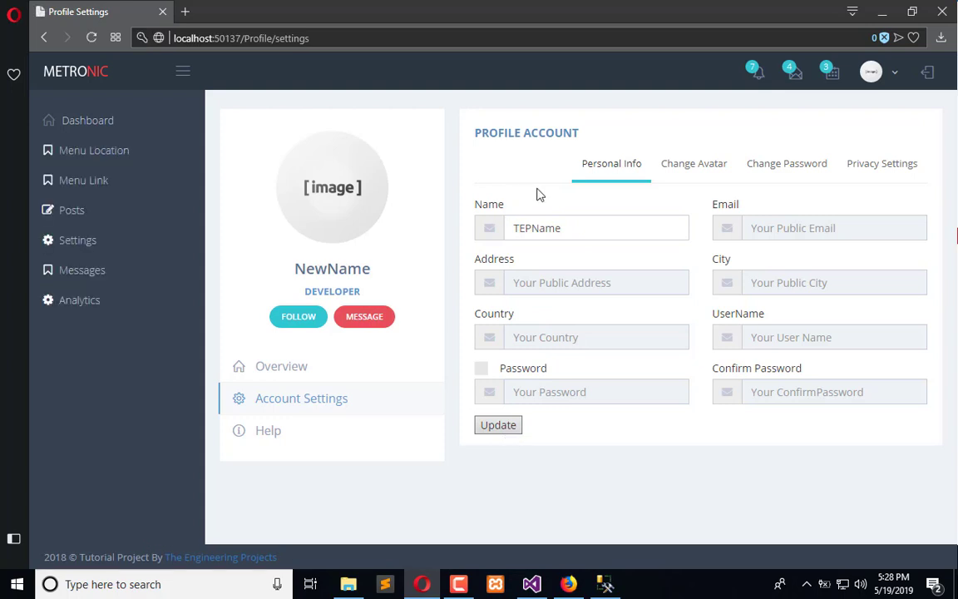
{"action": "mouse_move", "coordinate": [85, 40]}
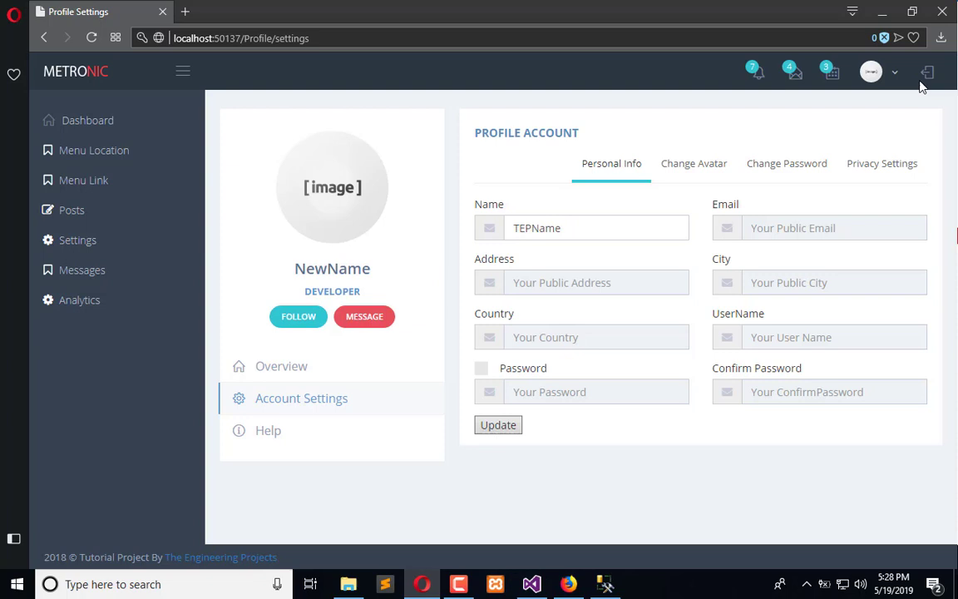
{"action": "mouse_move", "coordinate": [873, 100]}
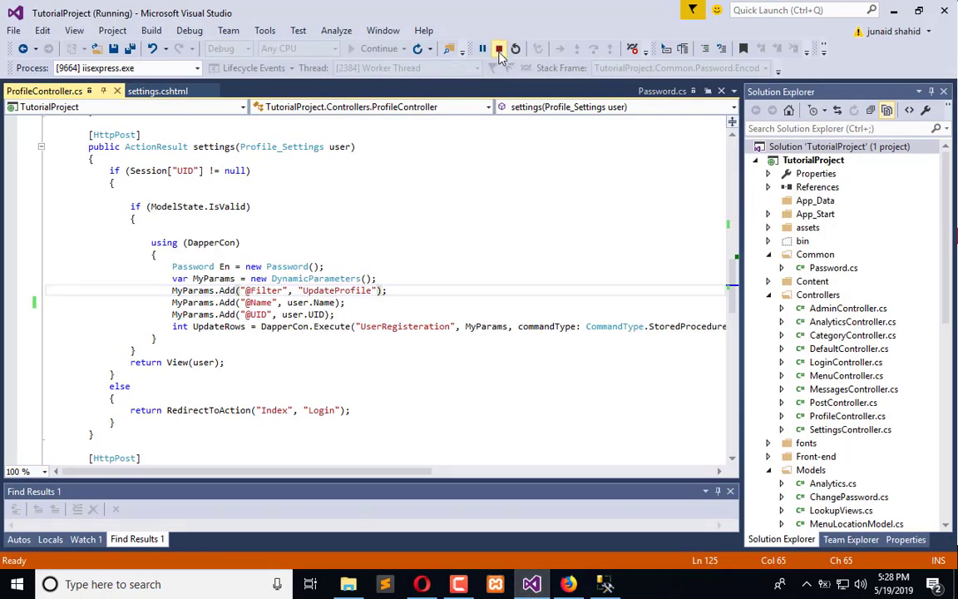
- Stop debugging and add Session["UName"] = user.Name; to the settings action, then view settings.cshtml
{"action": "left_click", "coordinate": [494, 46]}
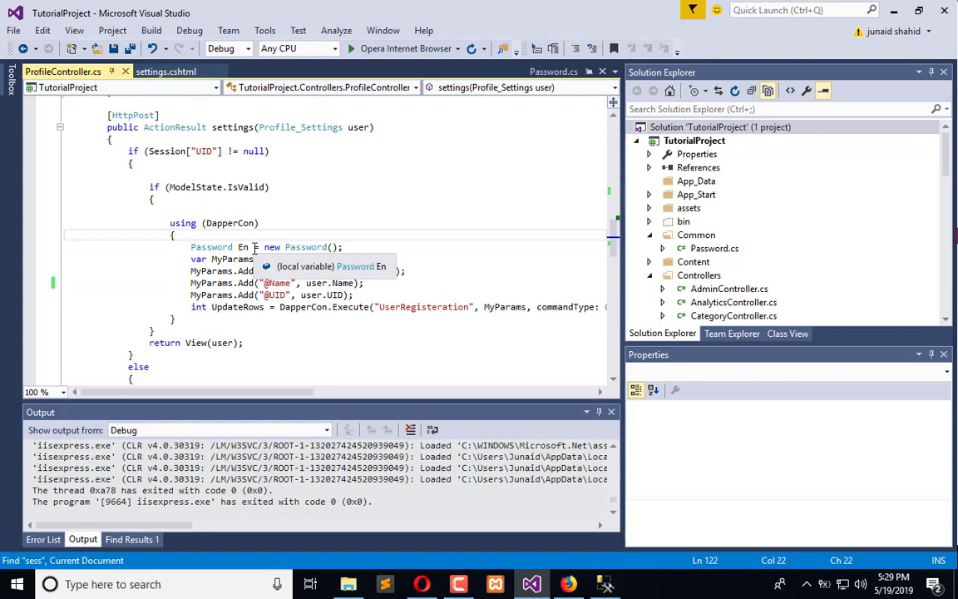
{"action": "type", "text": "Session[\"UName\"] ="}
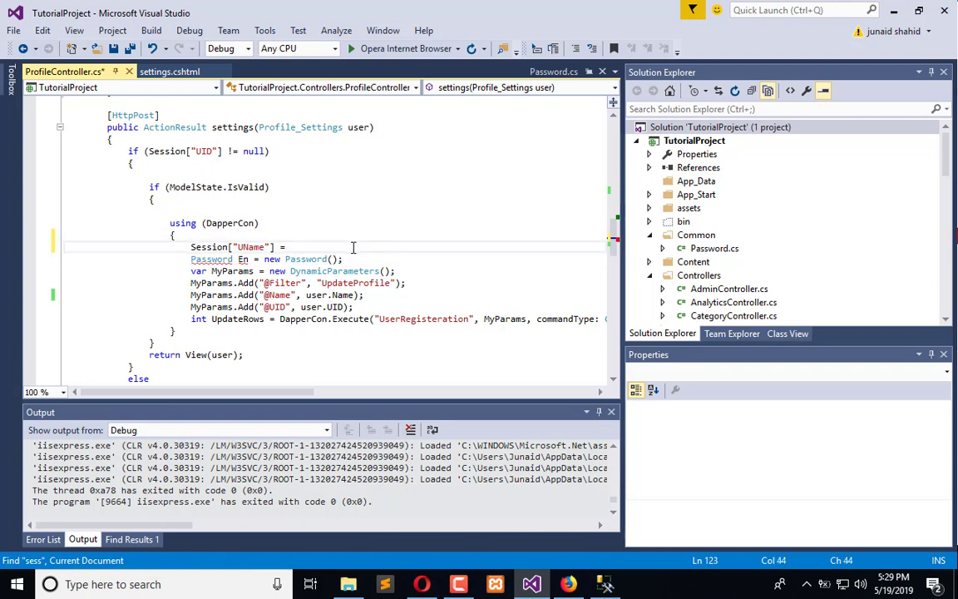
{"action": "type", "text": "user.Name;"}
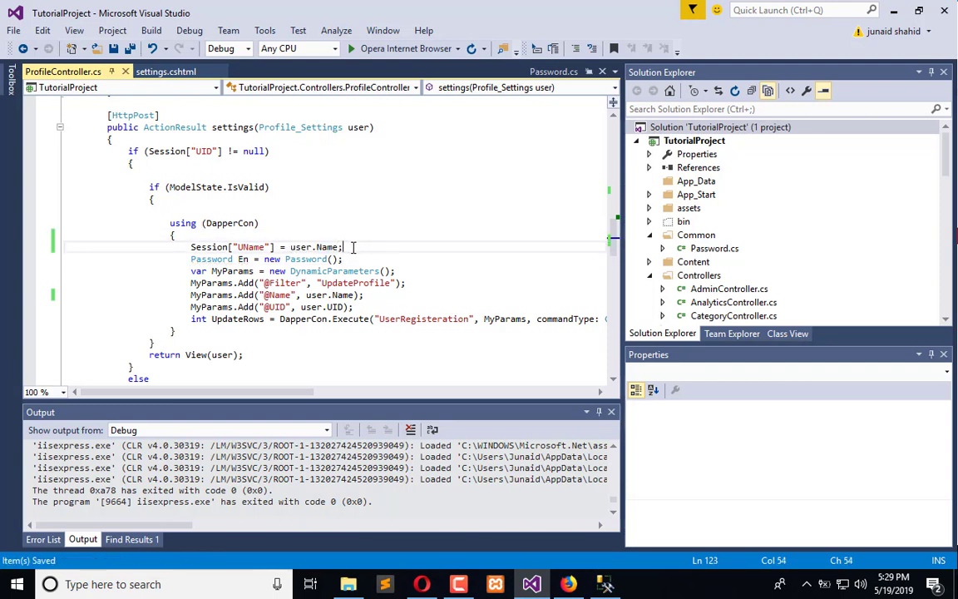
{"action": "left_click", "coordinate": [353, 47]}
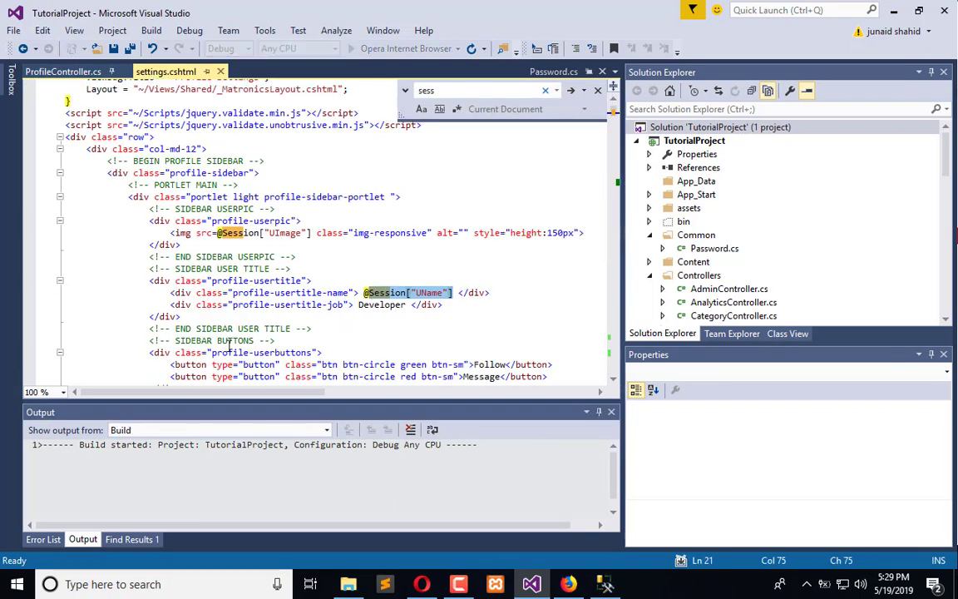
- Review settings.cshtml's Ajax.BeginForm OnSuccessEvent handler and the script section below it
{"action": "scroll", "scroll_direction": "down", "scroll_amount": 3}
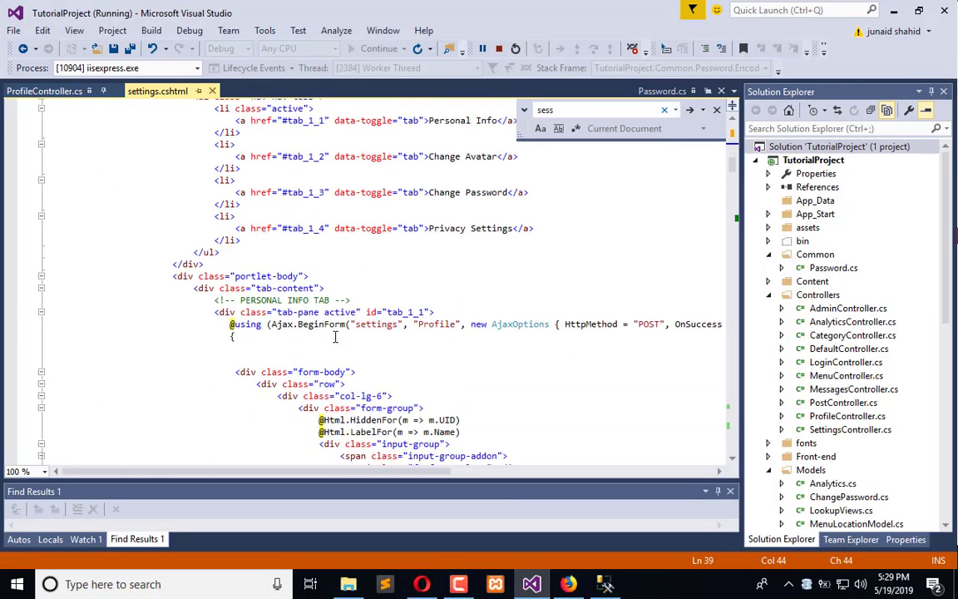
{"action": "scroll", "scroll_direction": "down", "scroll_amount": 3}
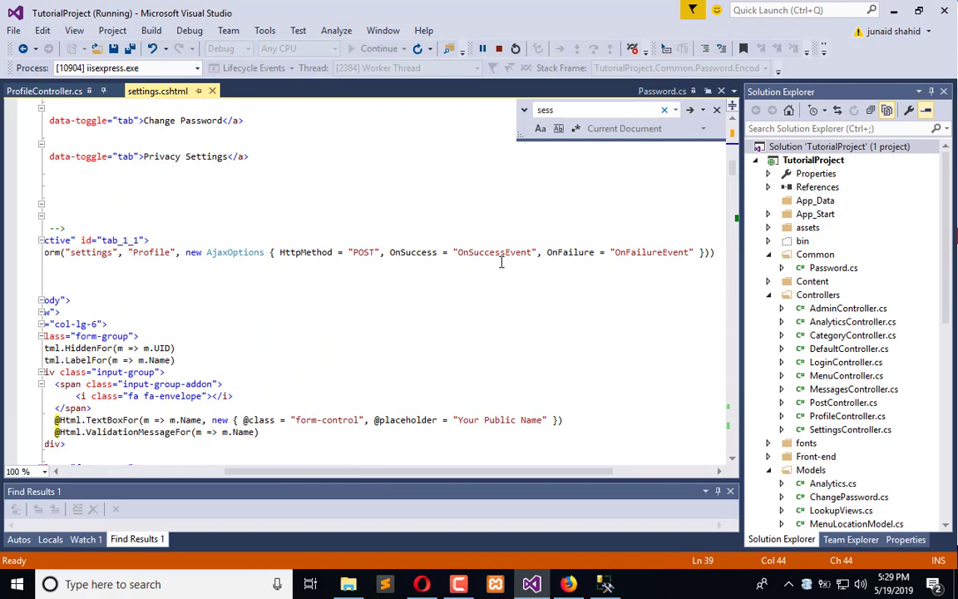
{"action": "double_click", "coordinate": [492, 253]}
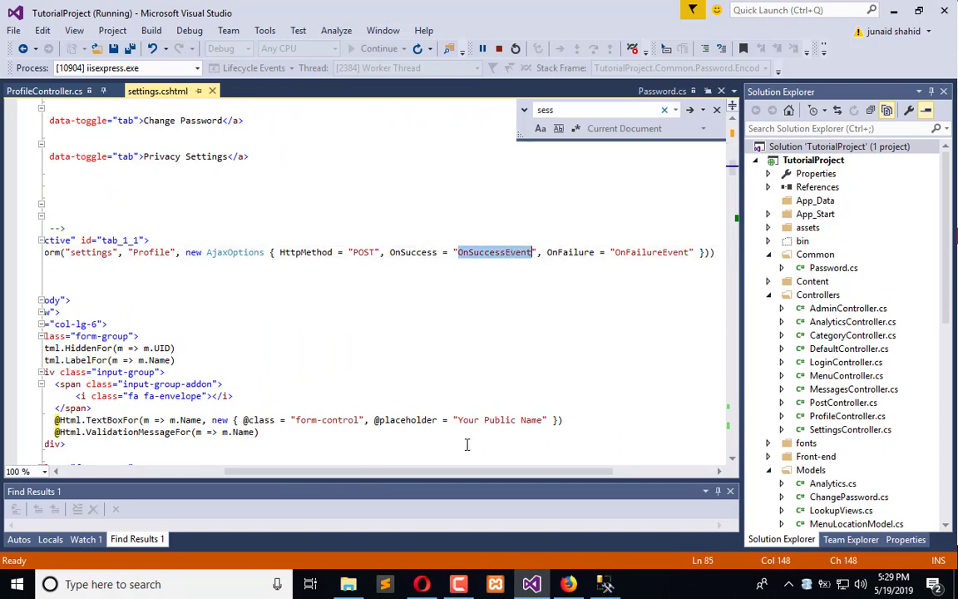
{"action": "scroll", "scroll_direction": "down", "scroll_amount": 3}
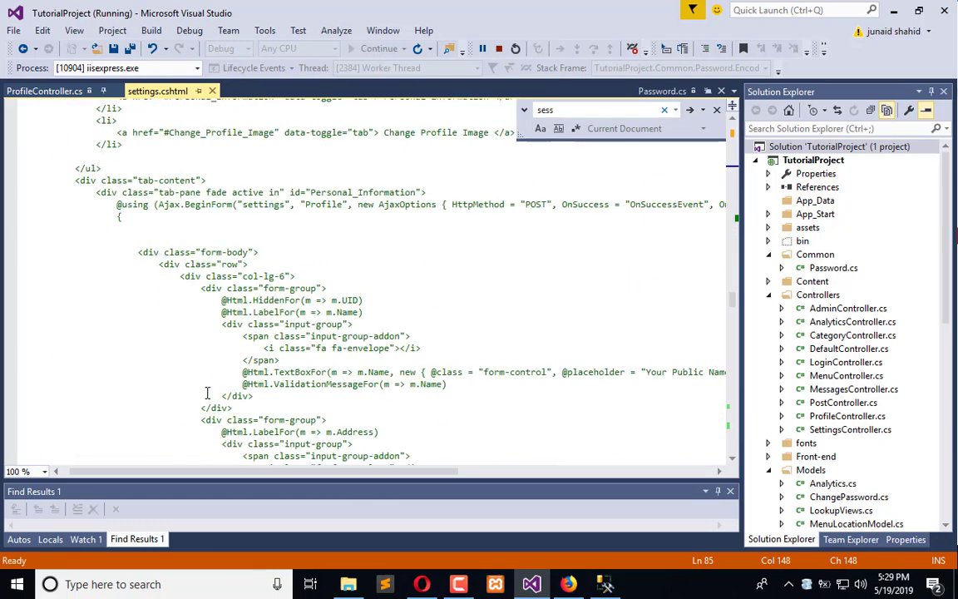
{"action": "scroll", "scroll_direction": "down", "scroll_amount": 3}
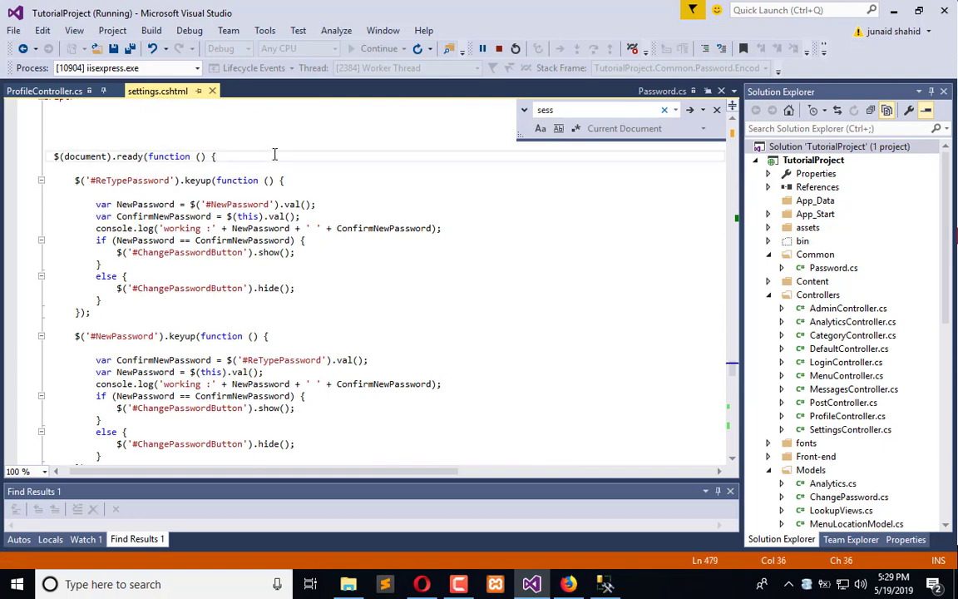
{"action": "type", "text": "function"}
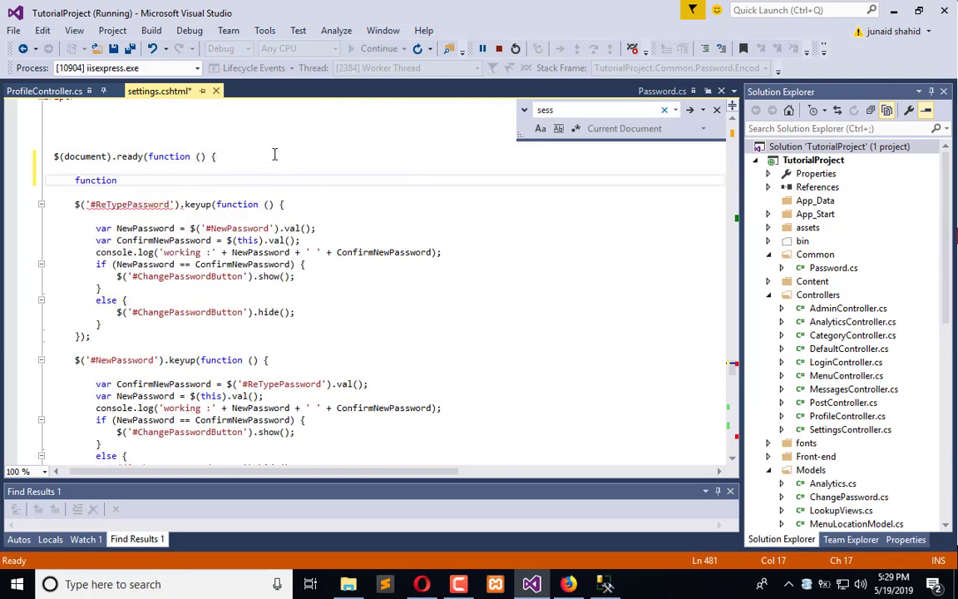
{"action": "type", "text": "OnSuccessEvent(){"}
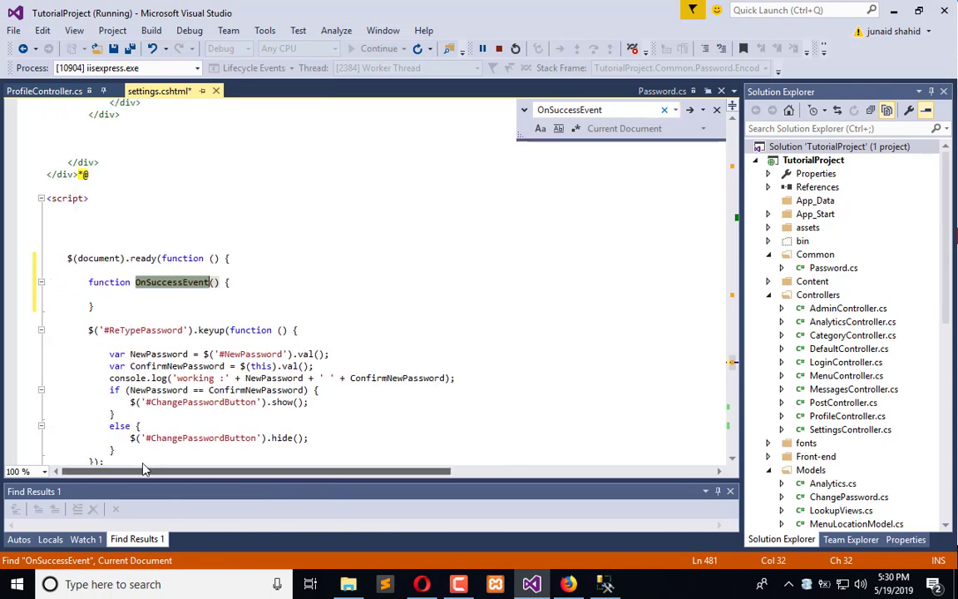
{"action": "scroll", "scroll_direction": "down", "scroll_amount": 3}
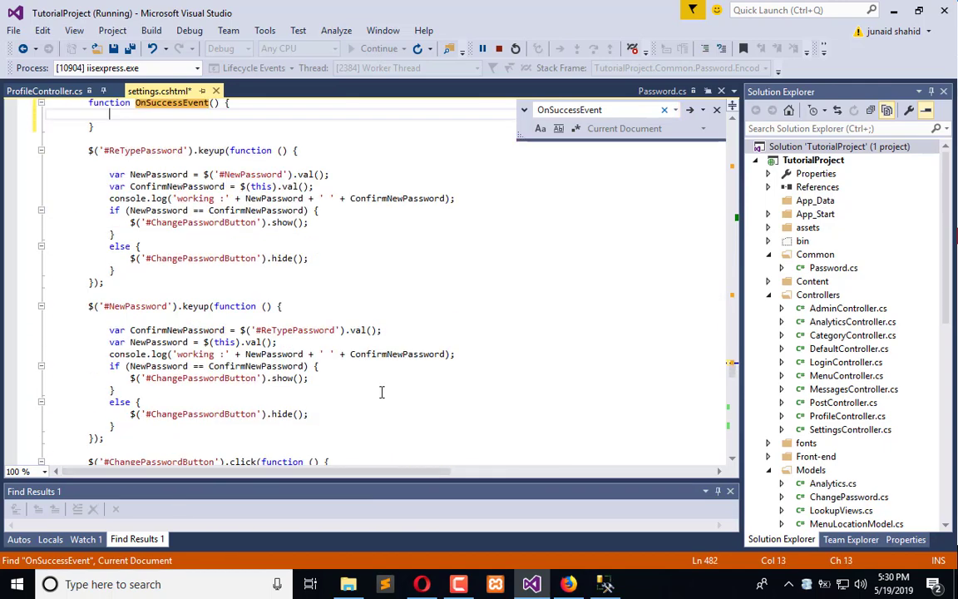
{"action": "scroll", "scroll_direction": "down", "scroll_amount": 3}
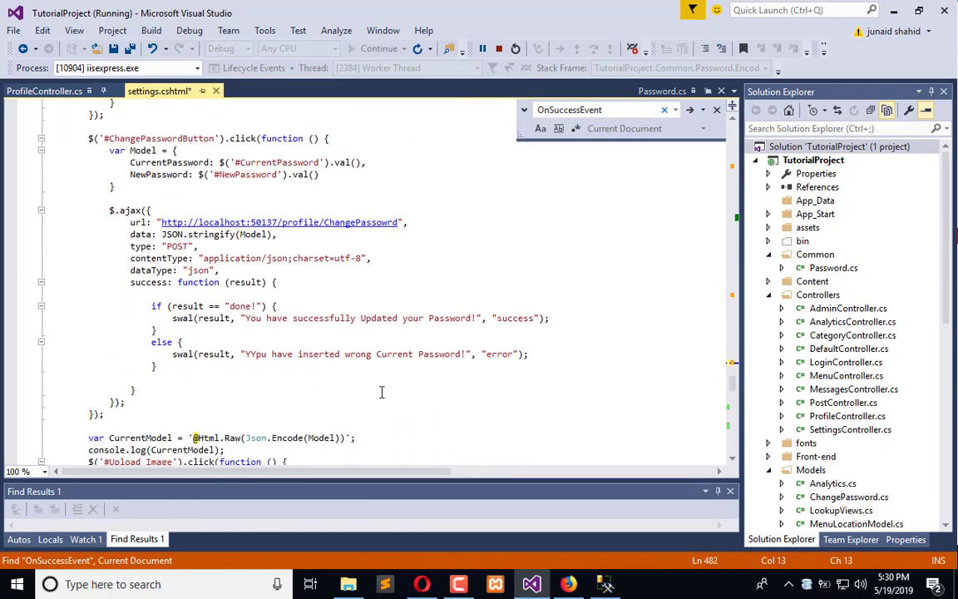
{"action": "scroll", "scroll_direction": "down", "scroll_amount": 3}
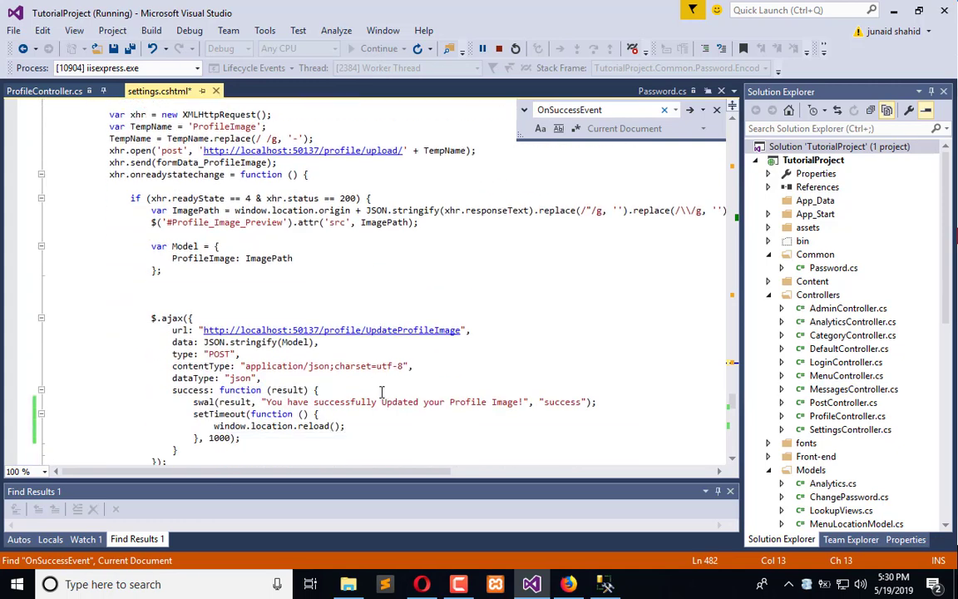
{"action": "scroll", "scroll_direction": "down", "scroll_amount": 3}
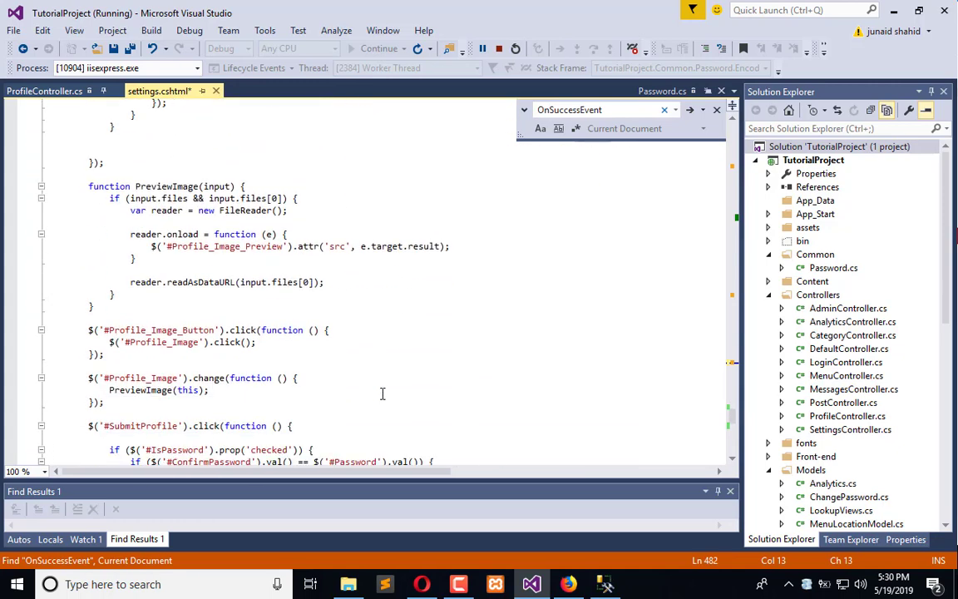
{"action": "scroll", "scroll_direction": "down", "scroll_amount": 3}
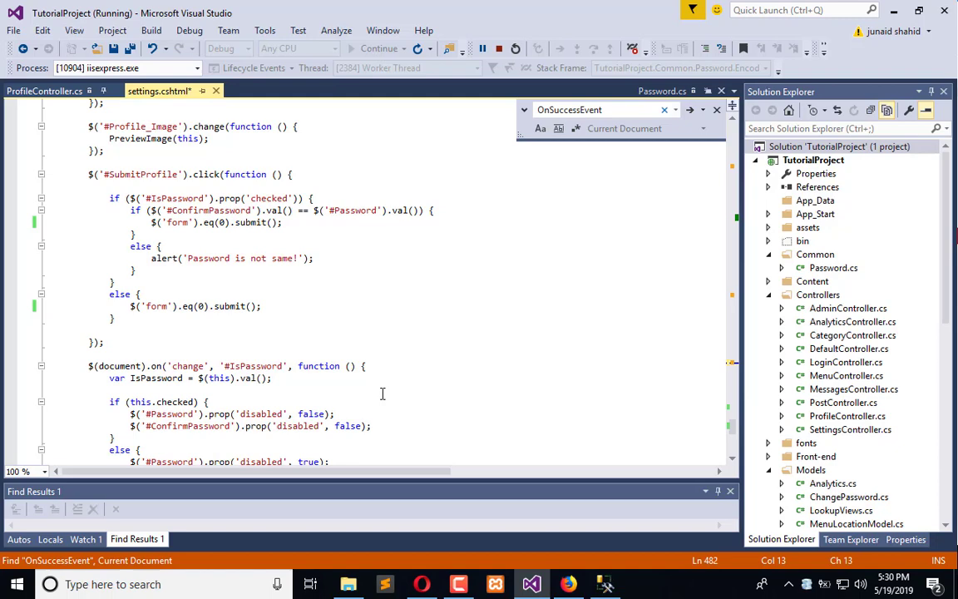
{"action": "scroll", "scroll_direction": "down", "scroll_amount": 3}
{"action": "type", "text": "{"}
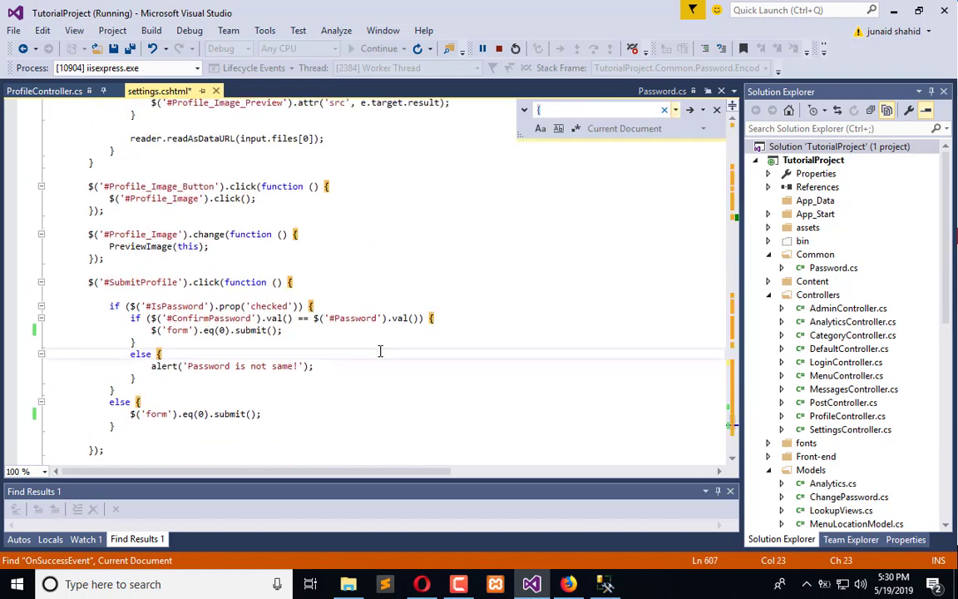
- Copy the setTimeout page-reload block into OnSuccessEvent (1000 ms) and save
{"action": "type", "text": "settime"}
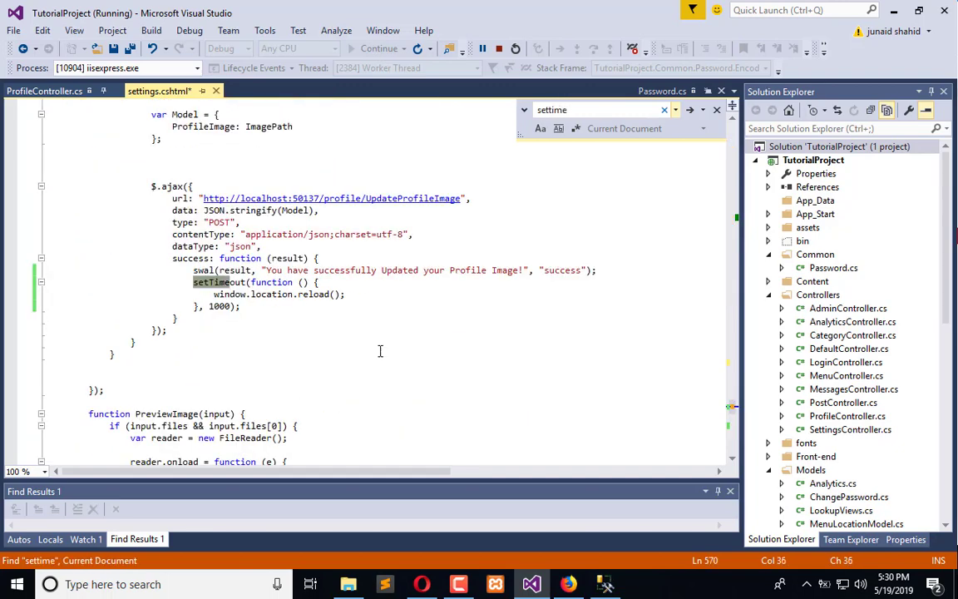
{"action": "left_click_drag", "start_coordinate": [193, 281], "coordinate": [241, 306]}
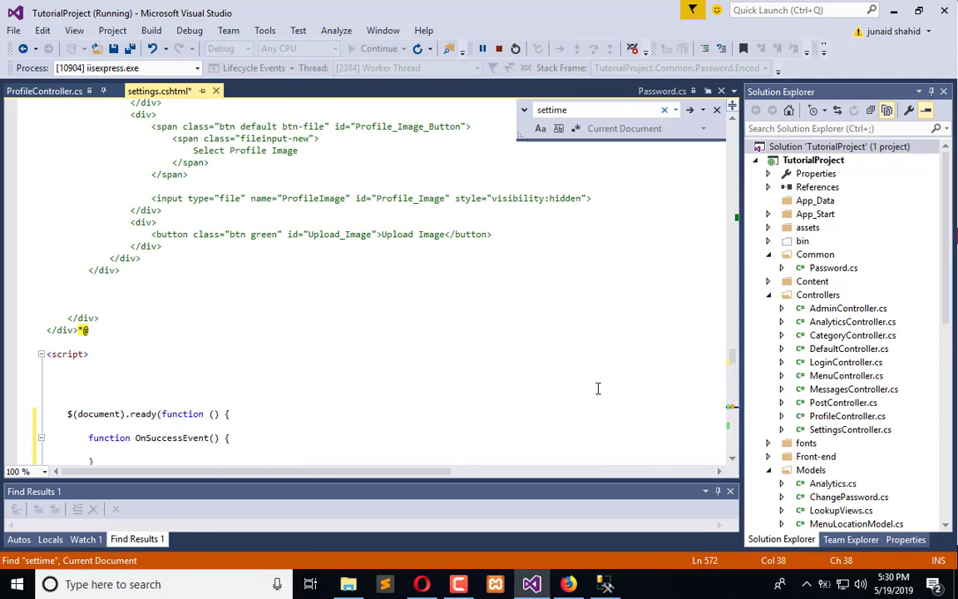
{"action": "scroll", "scroll_direction": "down", "scroll_amount": 3}
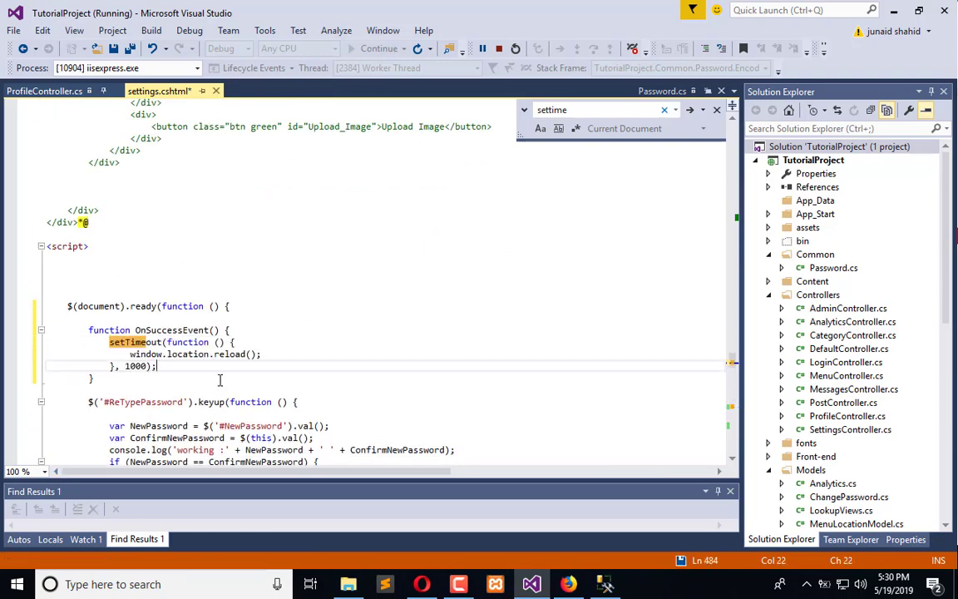
{"action": "key", "text": "ctrl+s"}
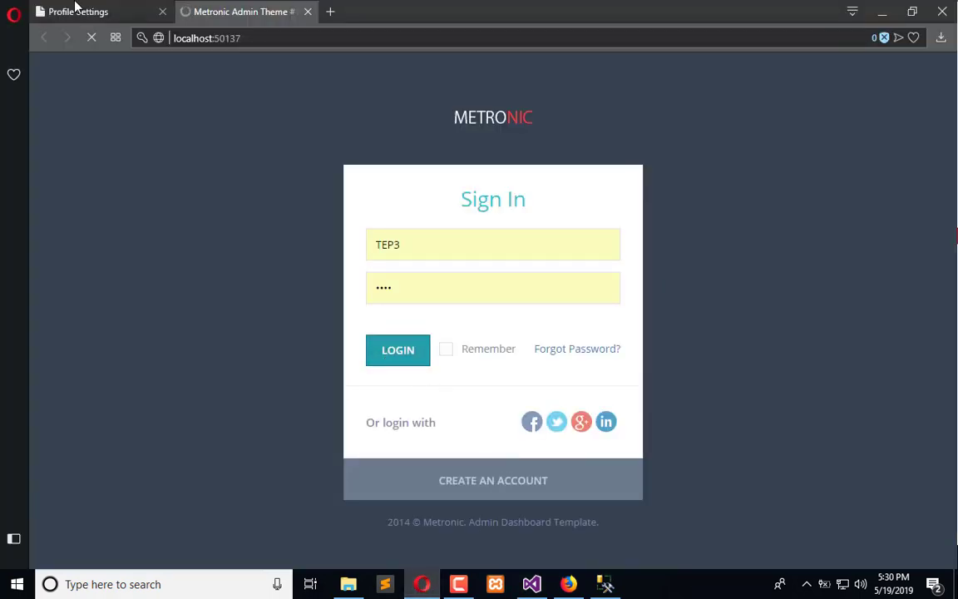
- Update the profile name to ChangeName, let the page reload, then view the Dashboard
{"action": "left_click", "coordinate": [396, 349]}
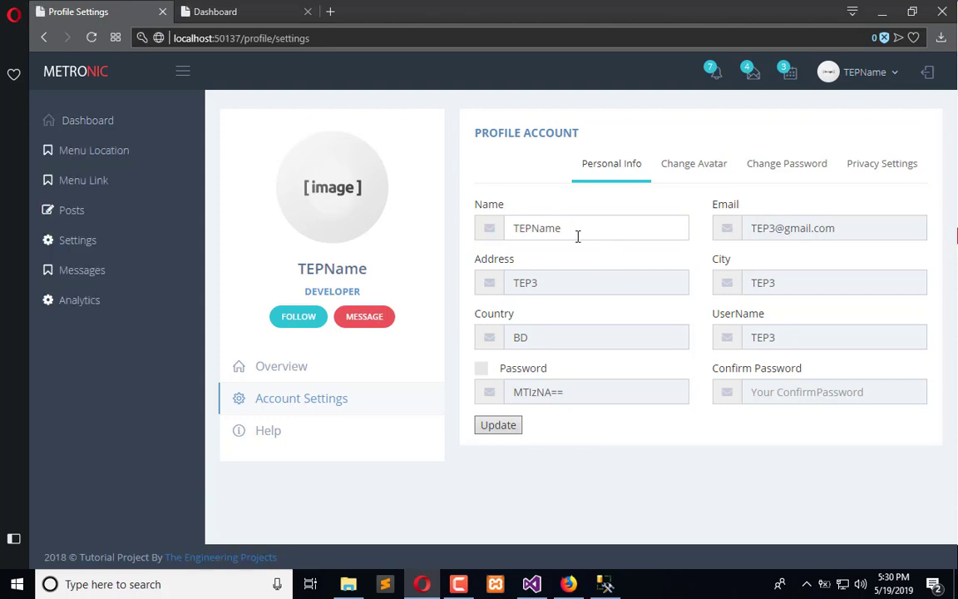
{"action": "type", "text": "C"}
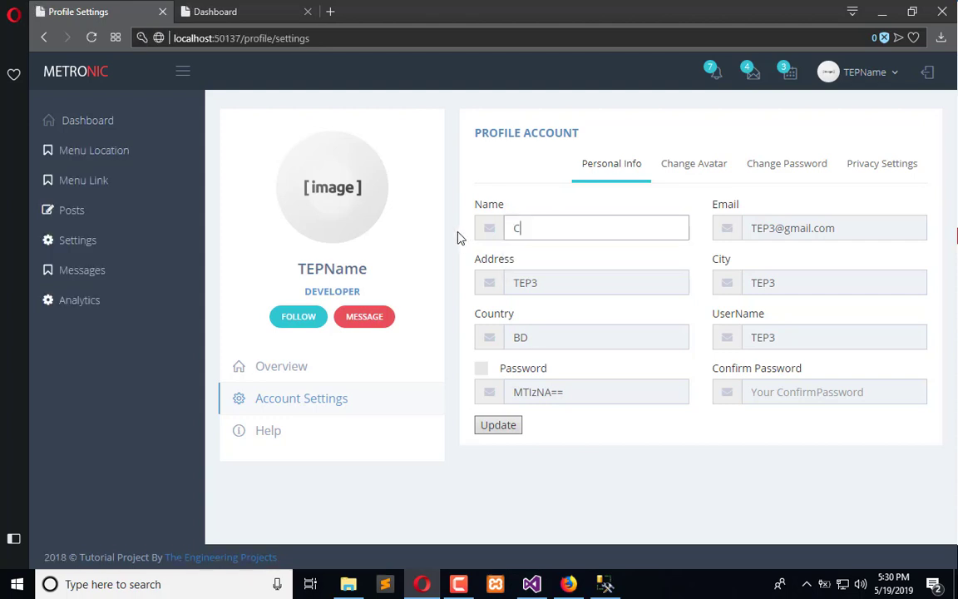
{"action": "type", "text": "hangeName"}
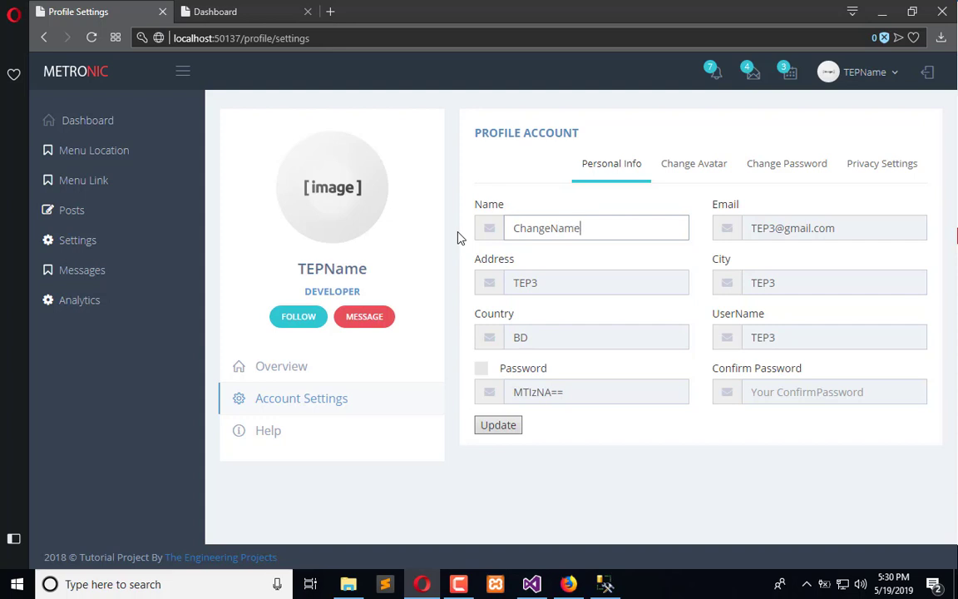
{"action": "left_click", "coordinate": [497, 426]}
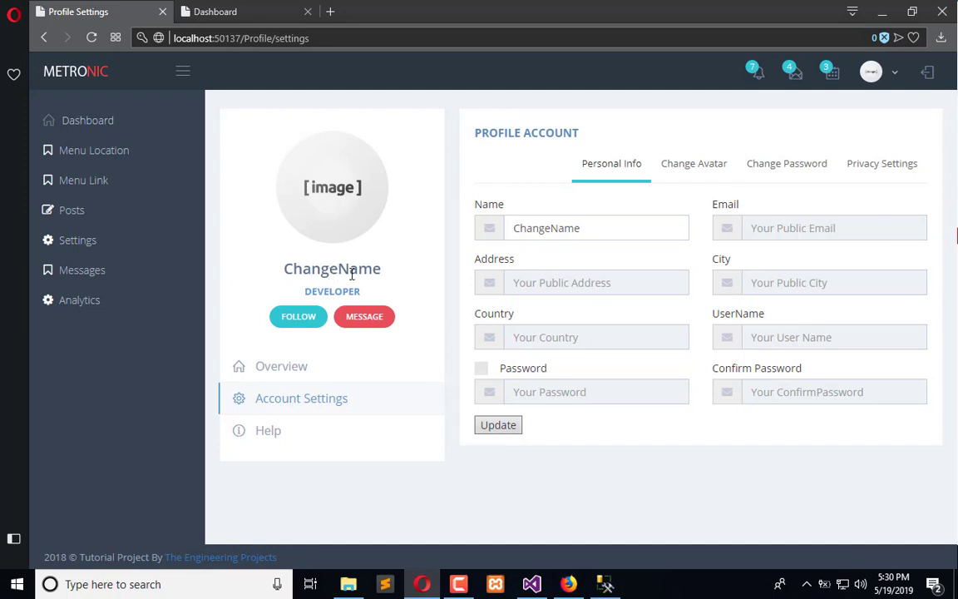
{"action": "left_click", "coordinate": [241, 12]}
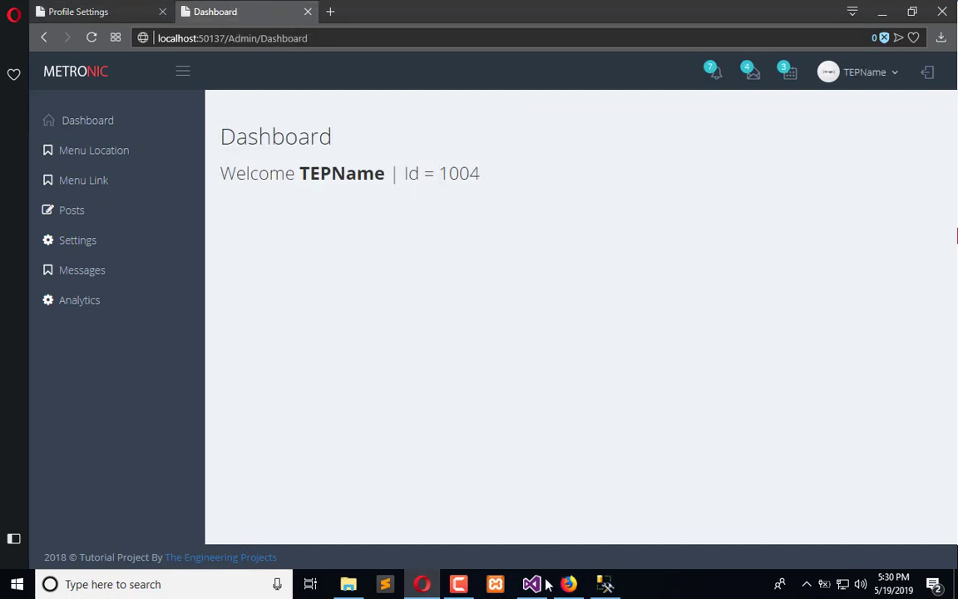
- Return to Visual Studio after seeing the Dashboard still welcome TEPName
{"action": "left_click", "coordinate": [532, 584]}
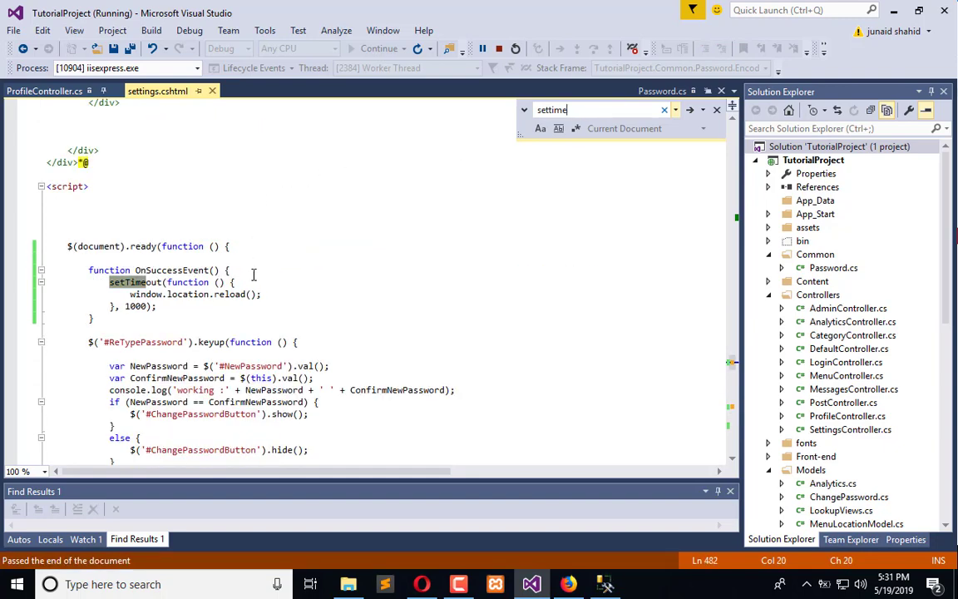
- Add swal(result, "You have successfully Updated your Profile Image!", "success"); before the reload in OnSuccessEvent
{"action": "type", "text": "swal(result, \"You have successfully Updated your Profile Image!\", \"success\");"}
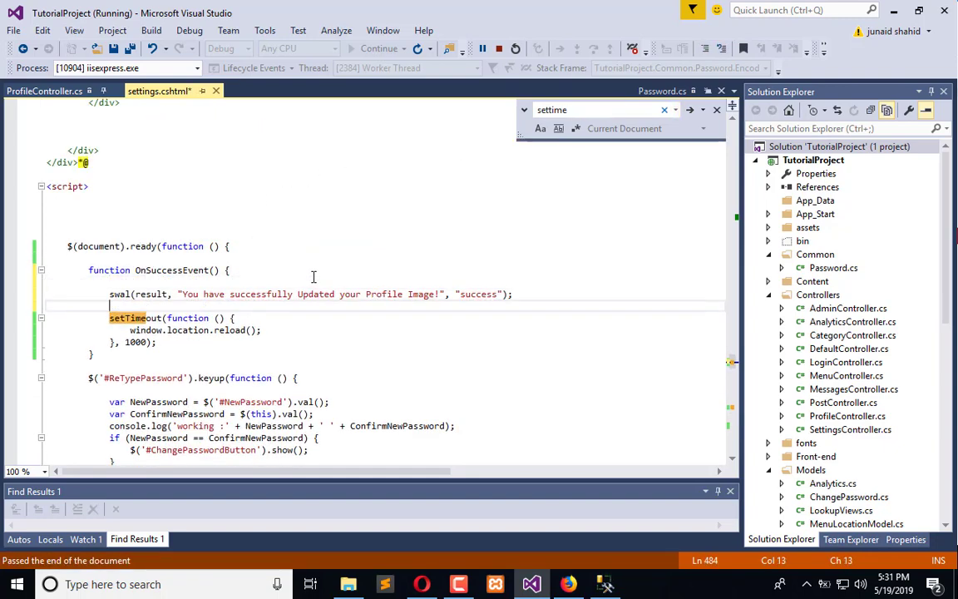
{"action": "mouse_move", "coordinate": [376, 292]}
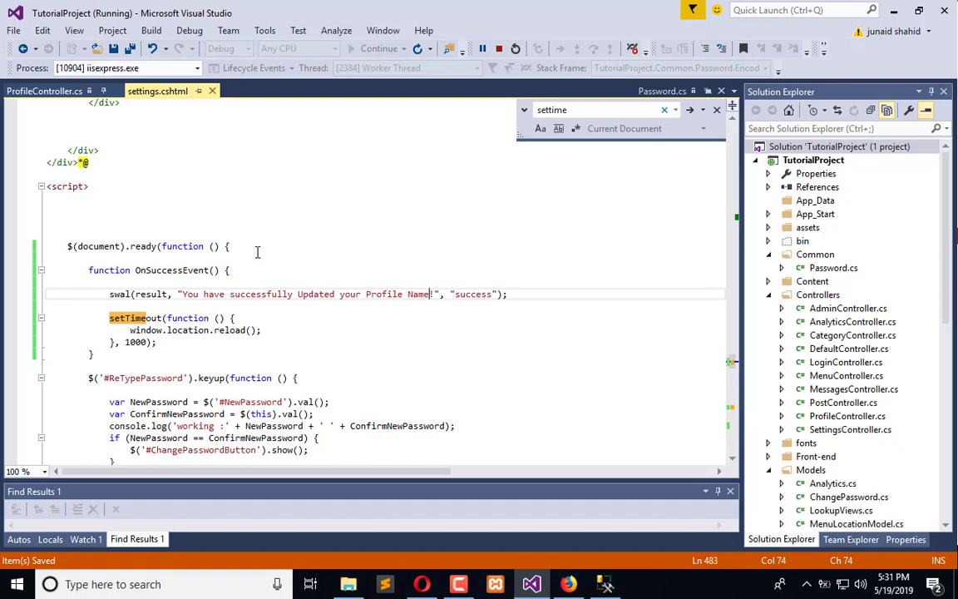
{"action": "mouse_move", "coordinate": [263, 237]}
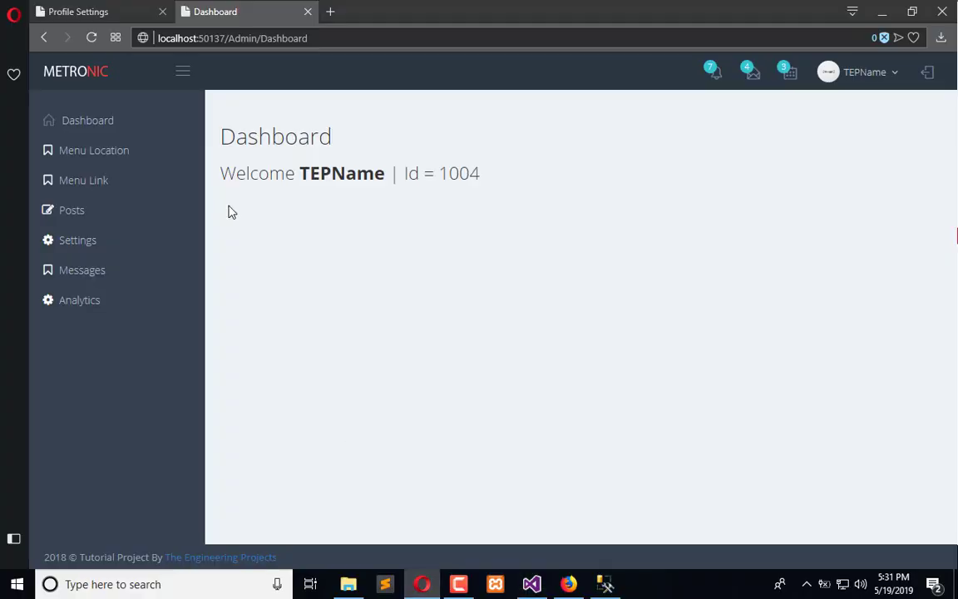
- Change the profile Name to Jade in Opera and submit the update
{"action": "left_click", "coordinate": [91, 11]}
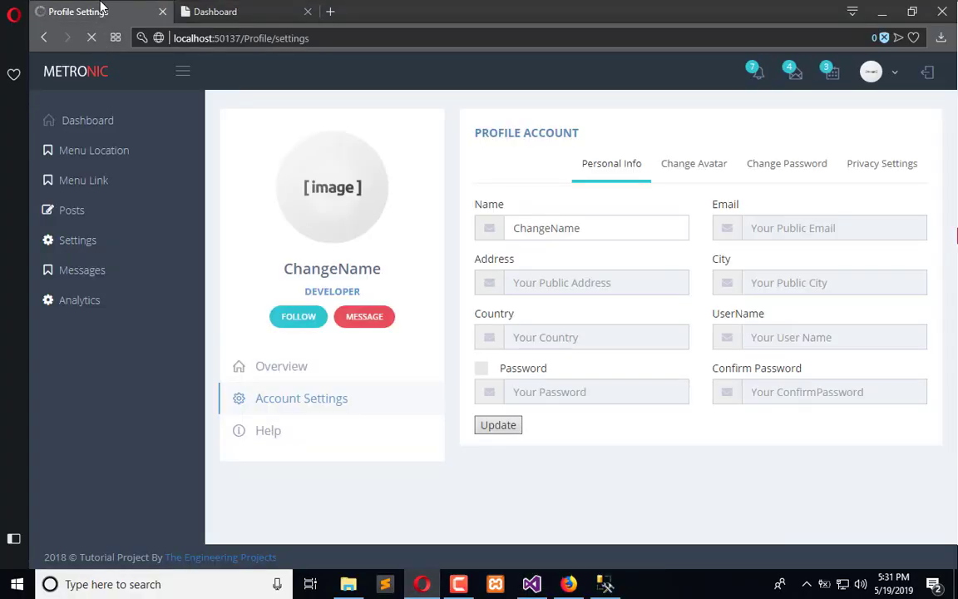
{"action": "mouse_move", "coordinate": [572, 110]}
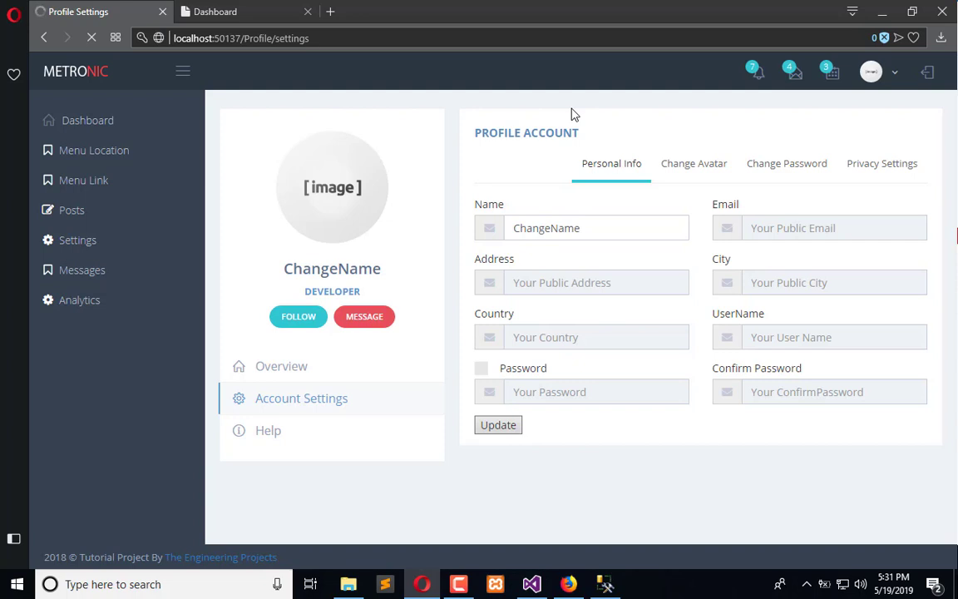
{"action": "left_click", "coordinate": [587, 228]}
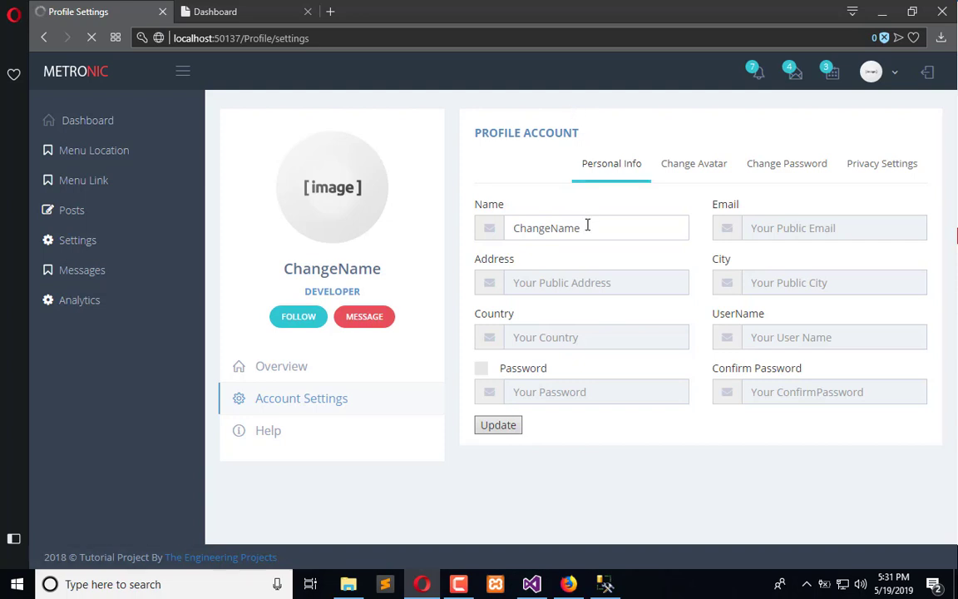
{"action": "left_click", "coordinate": [497, 426]}
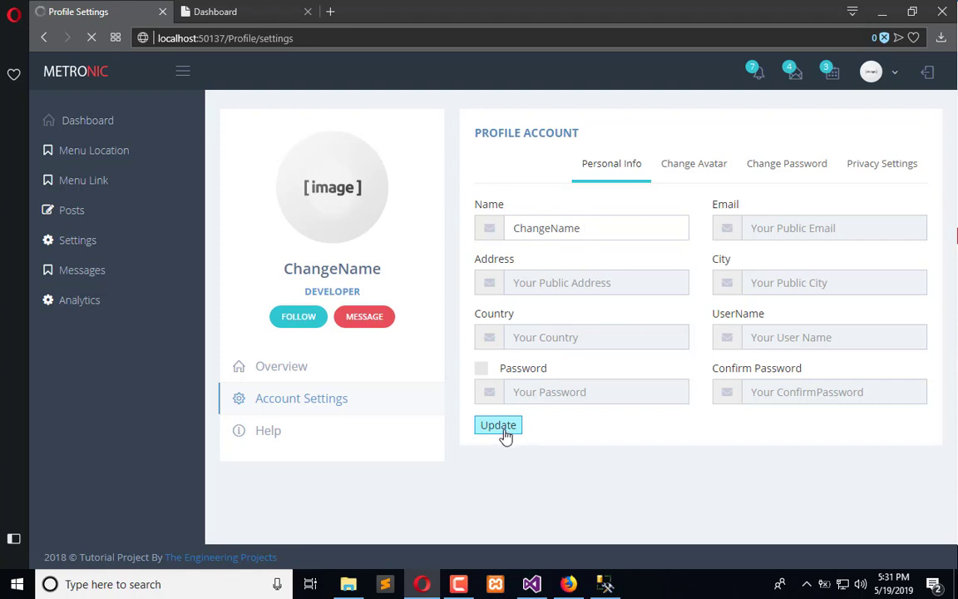
{"action": "left_click", "coordinate": [497, 426]}
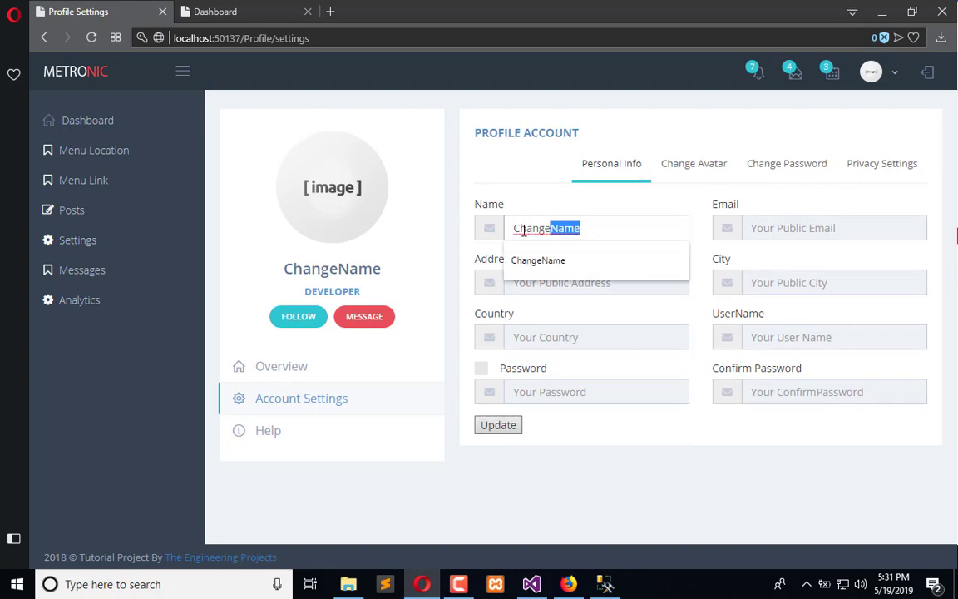
{"action": "type", "text": "Jade"}
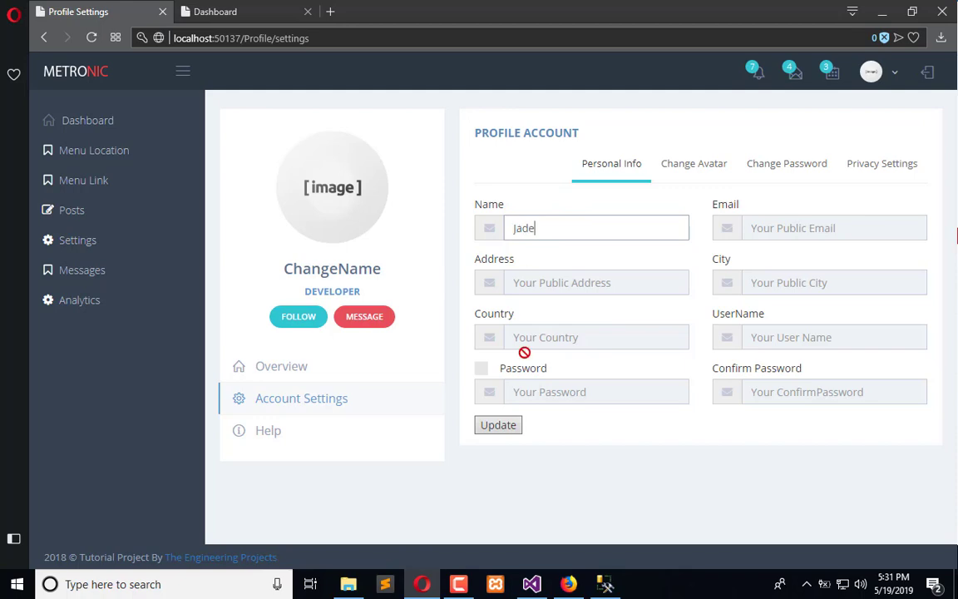
{"action": "left_click", "coordinate": [498, 426]}
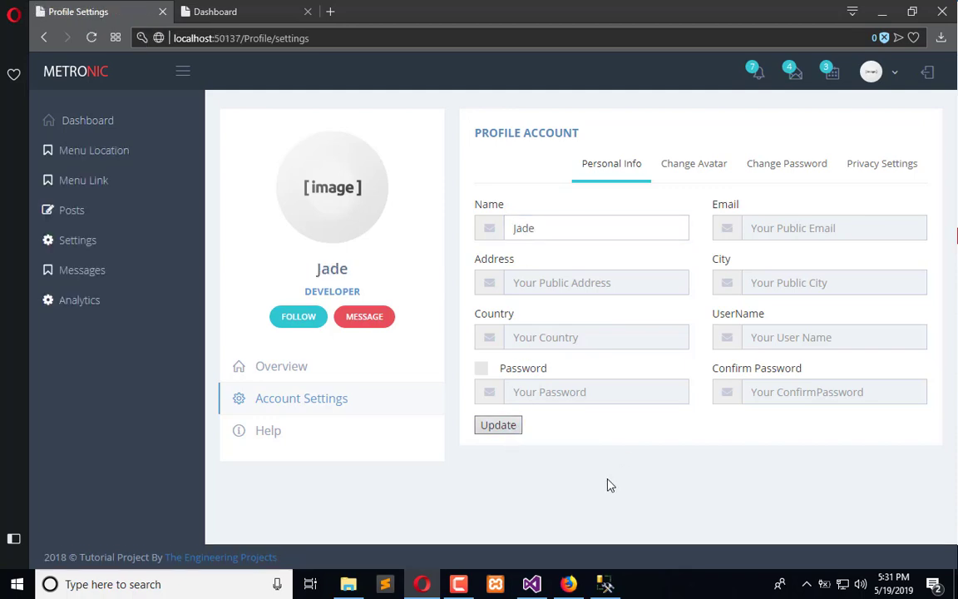
- Comment out the swal success-alert line in OnSuccessEvent with //
{"action": "left_click", "coordinate": [532, 583]}
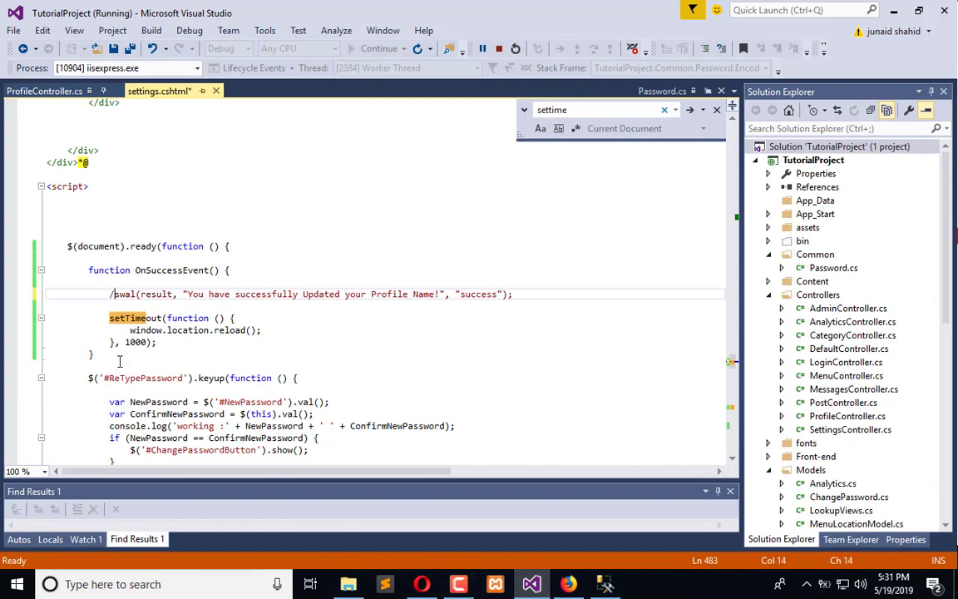
{"action": "type", "text": "/"}
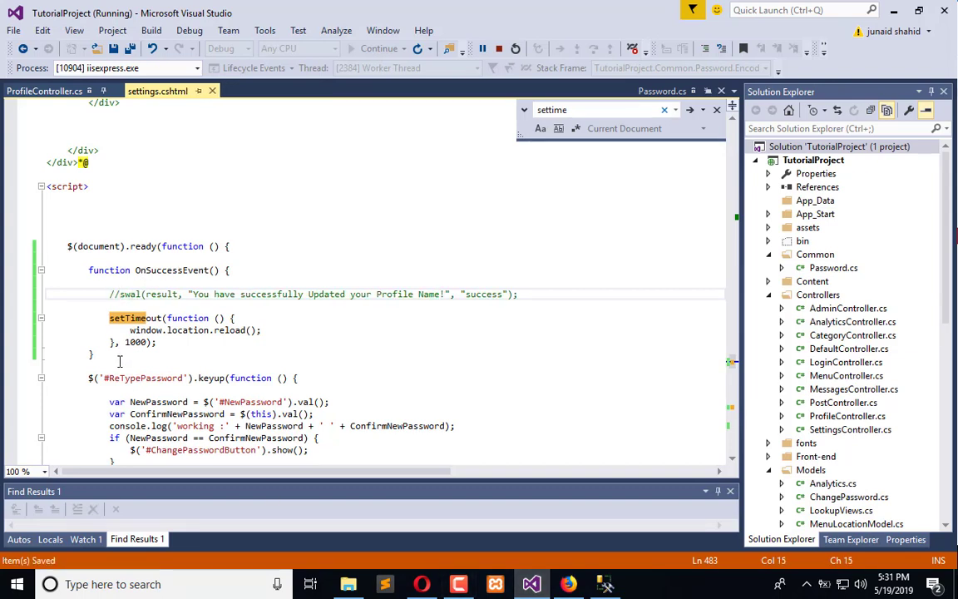